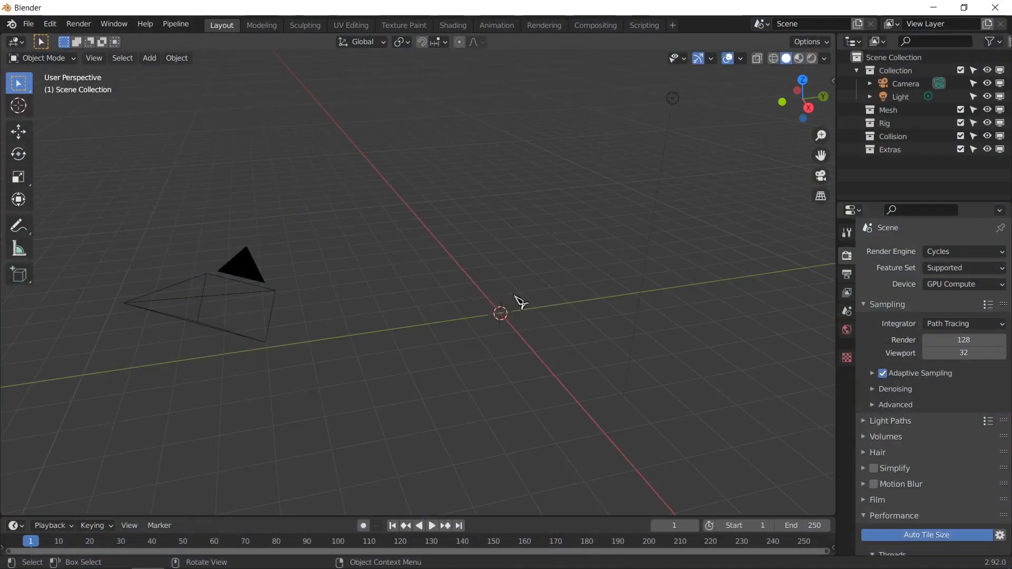
mouse_move(528, 306)
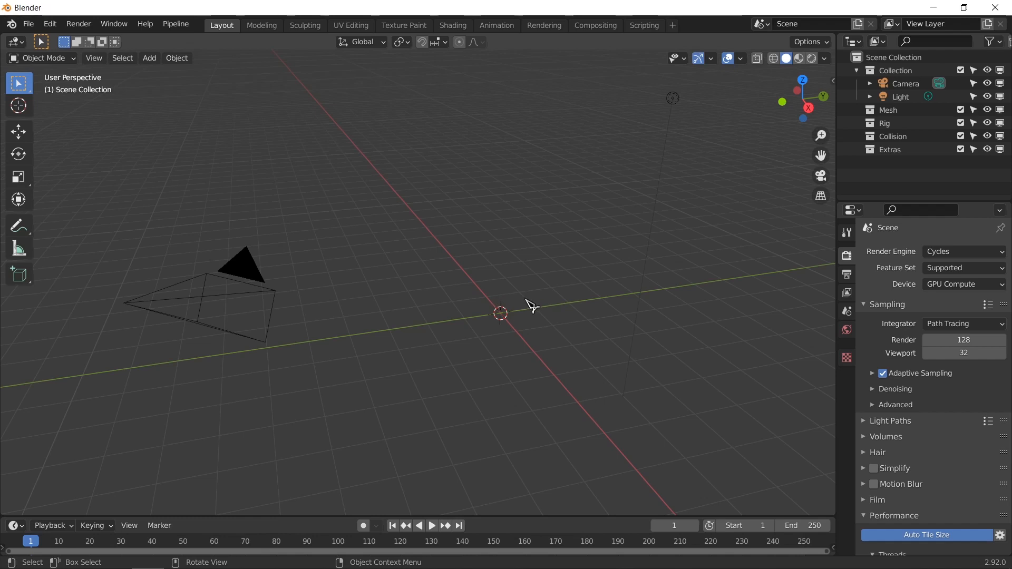
mouse_move(598, 290)
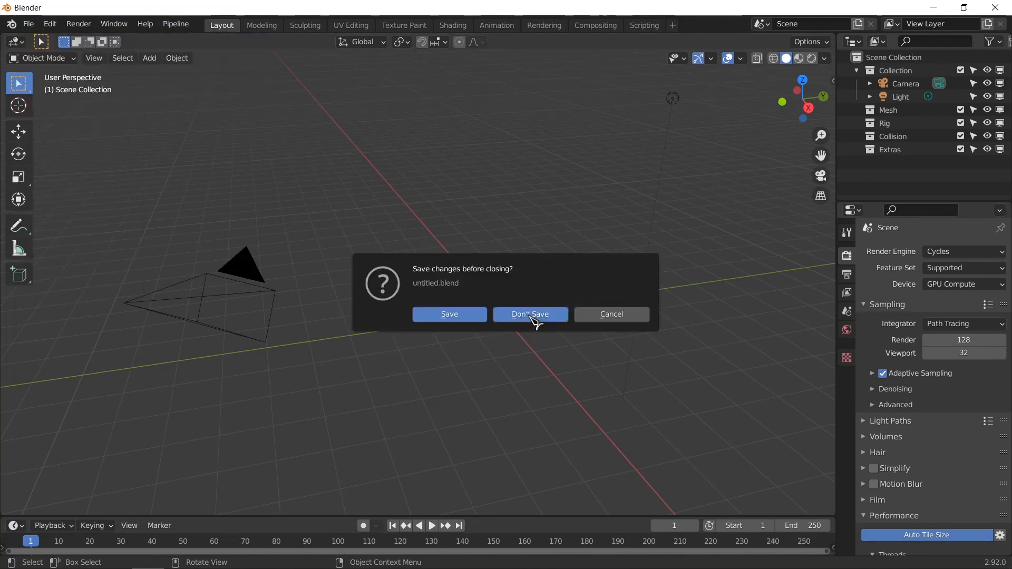
Discard the old scene with Don't Save to start a fresh empty scene.
left_click(530, 314)
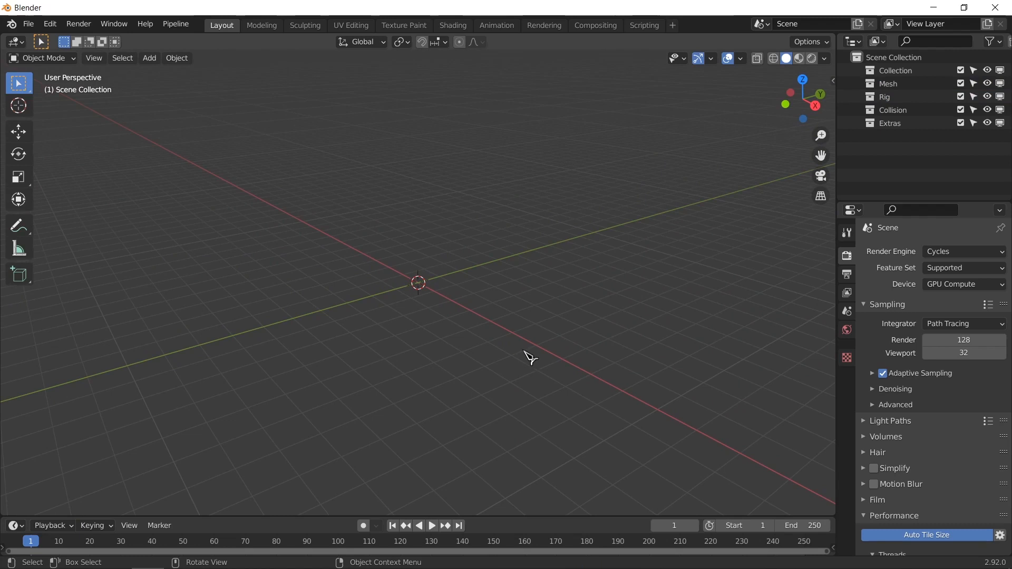
mouse_move(738, 325)
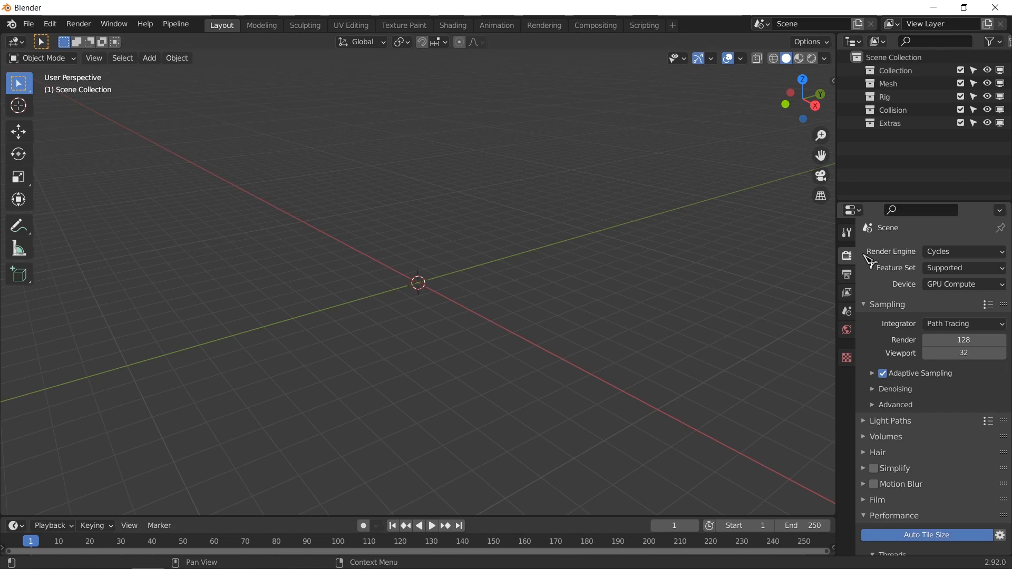
mouse_move(730, 224)
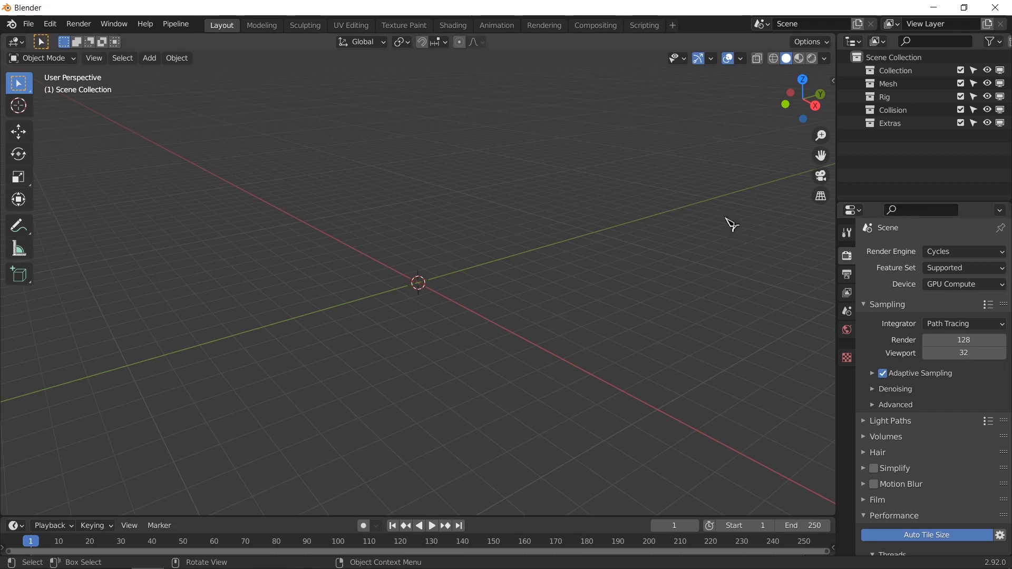
mouse_move(617, 283)
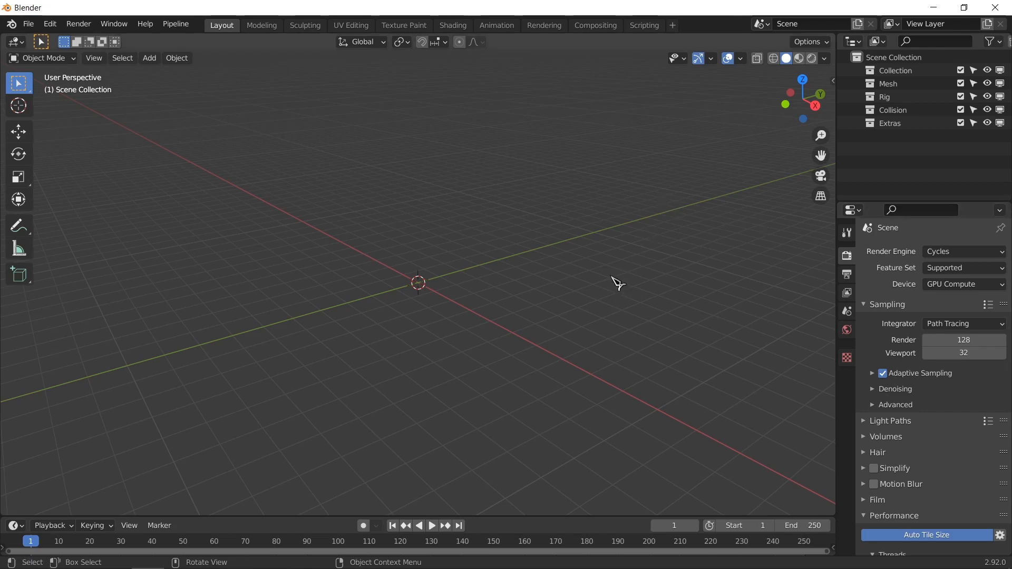
left_click_drag(618, 283, 527, 267)
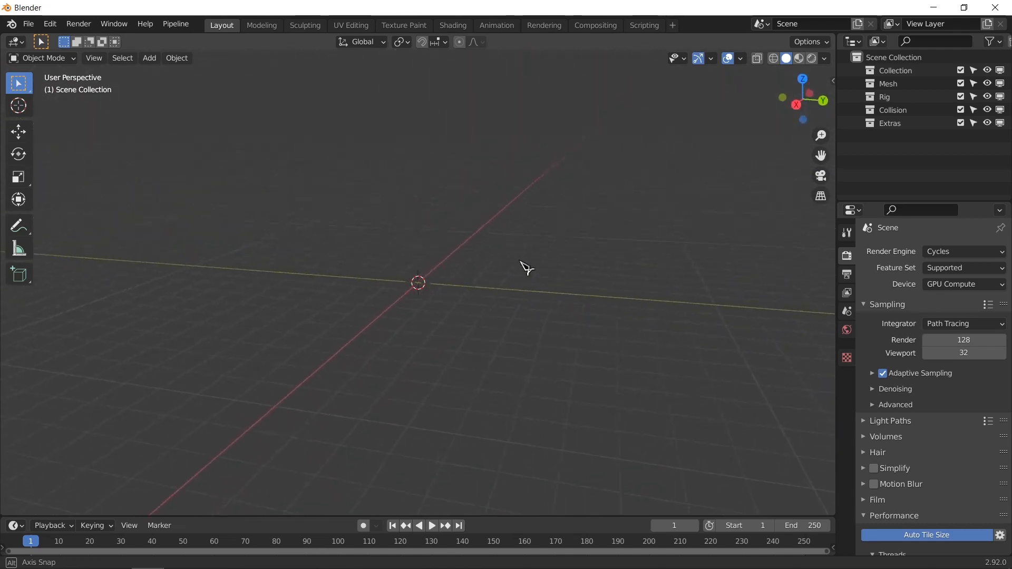
left_click_drag(526, 267, 475, 316)
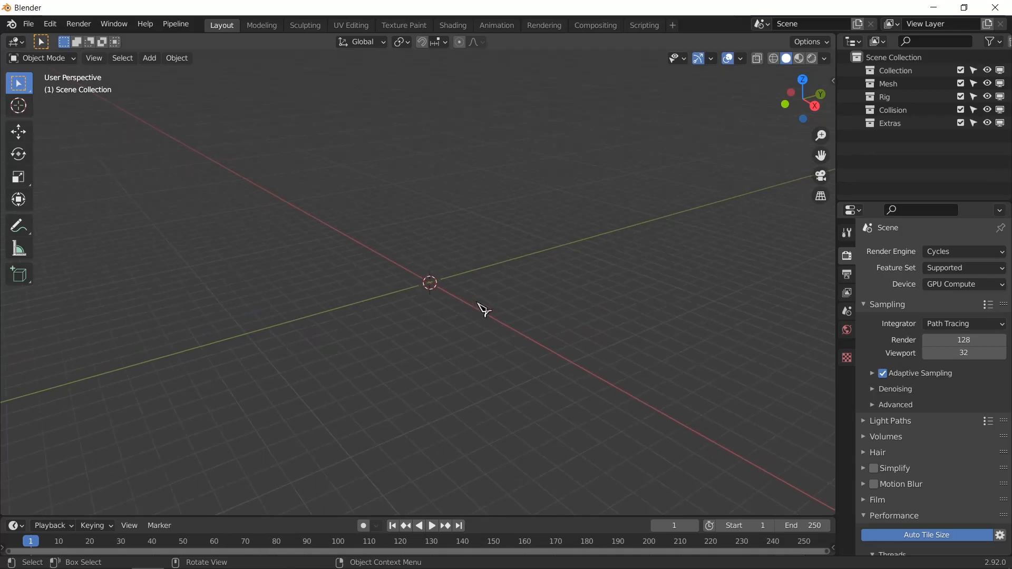
mouse_move(481, 310)
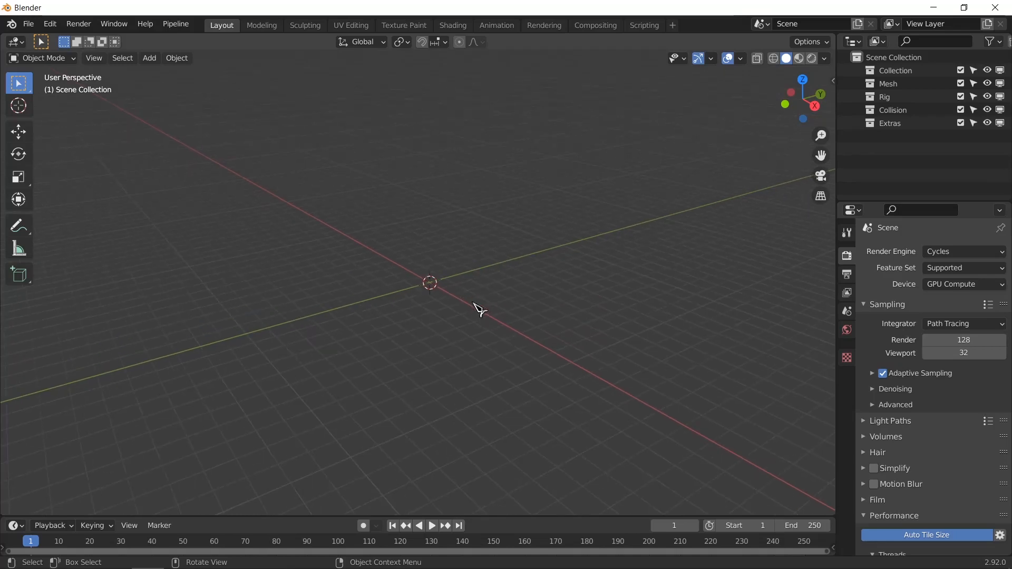
mouse_move(319, 271)
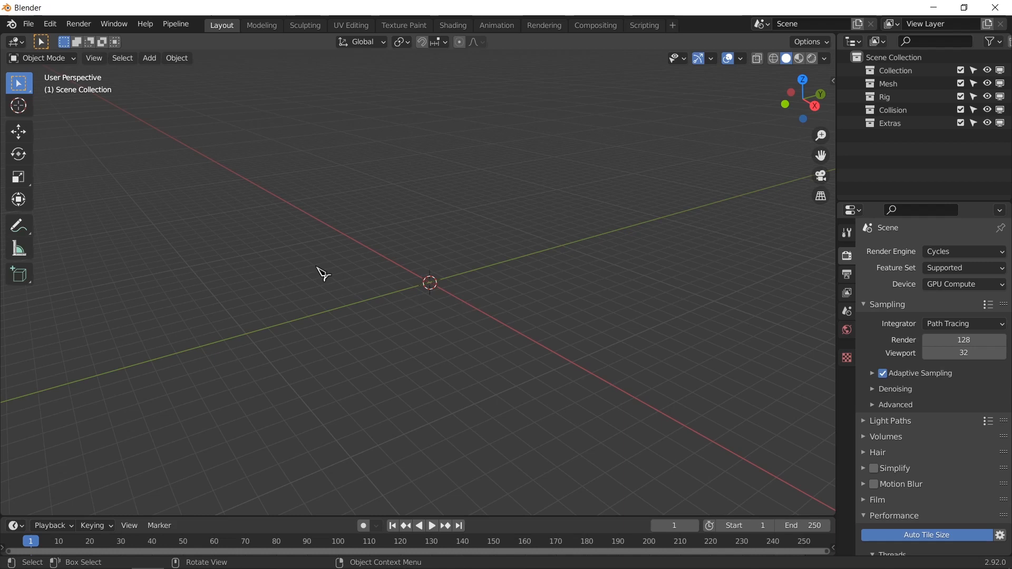
mouse_move(433, 283)
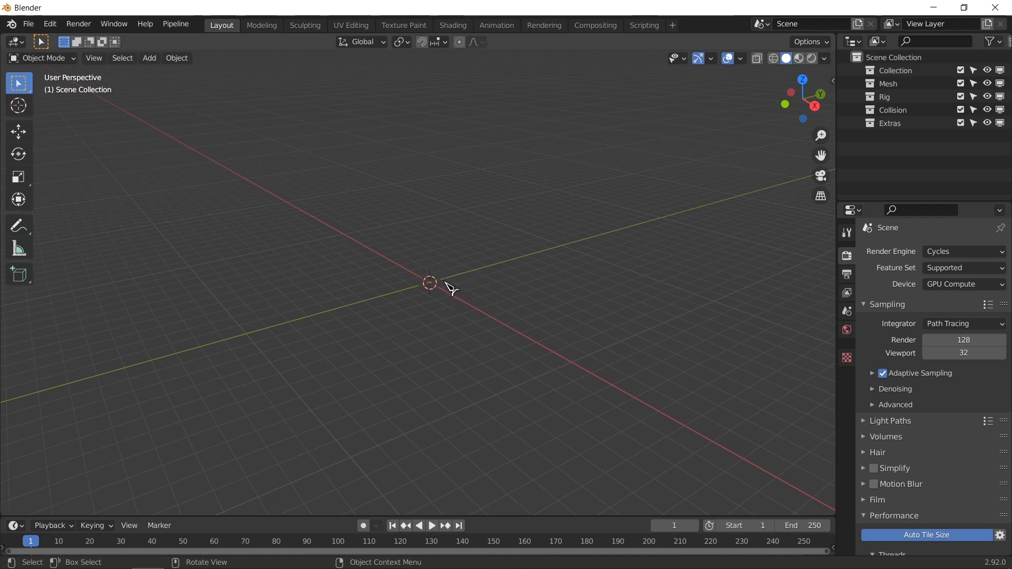
Add a ground plane scaled by 3 and a cube for the phone booth.
left_click(149, 57)
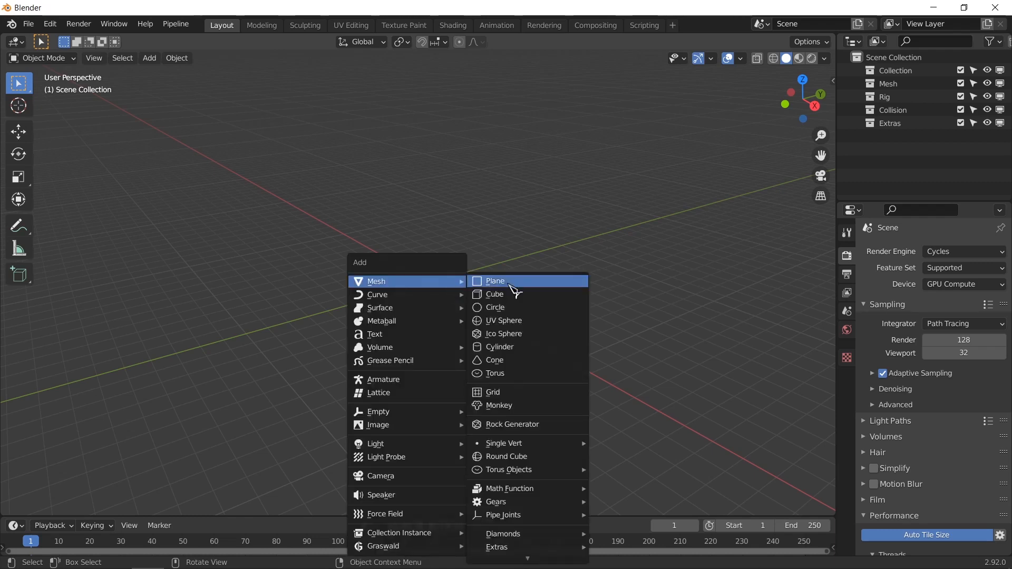
left_click(496, 280)
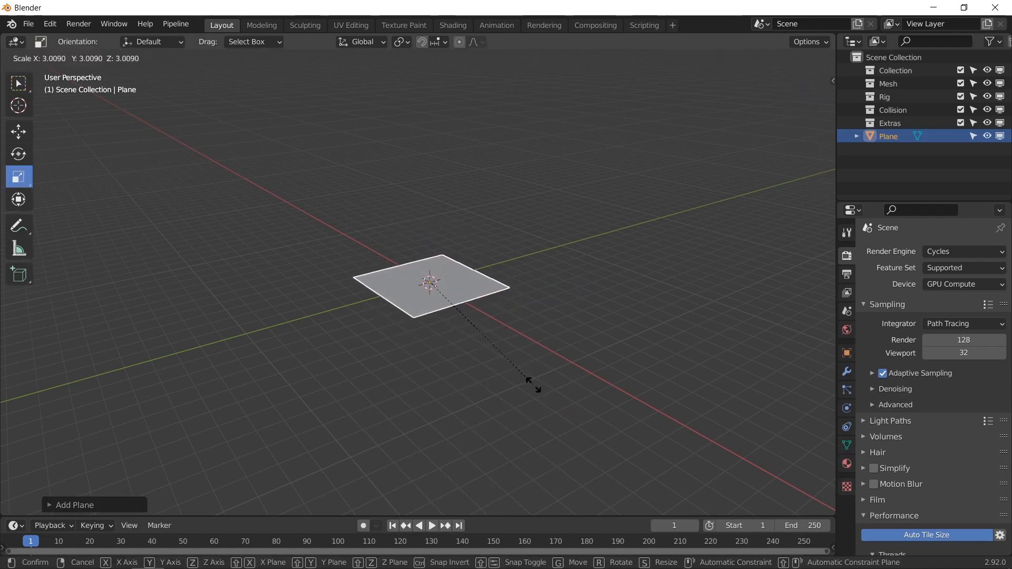
left_click(470, 352)
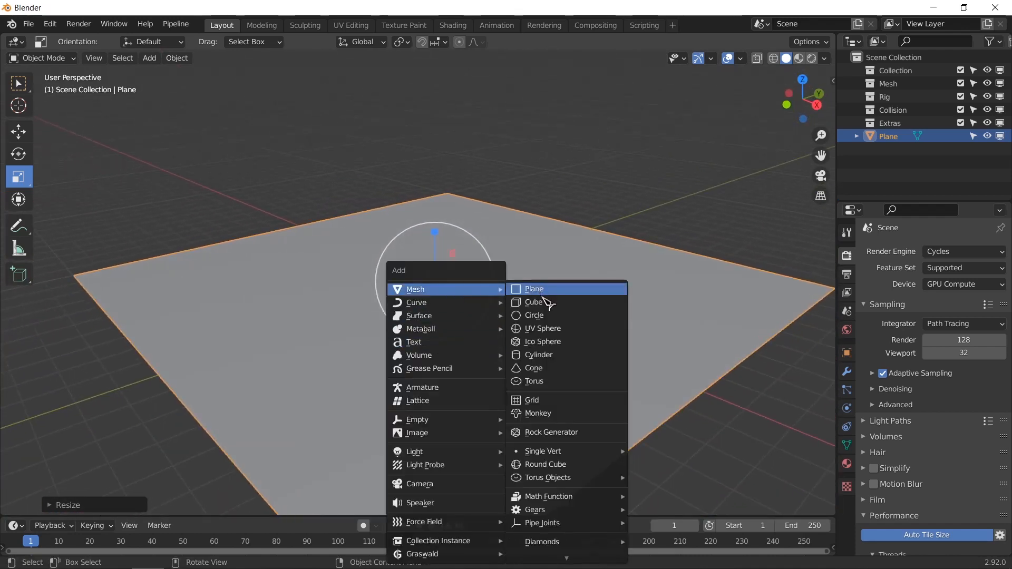
left_click(534, 303)
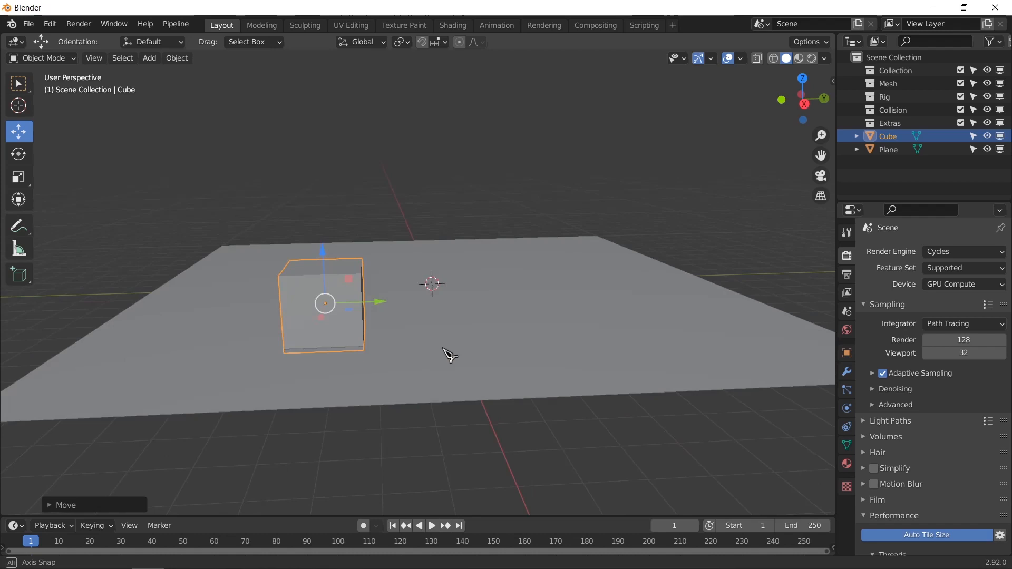
Reposition the booth cube and move the upright wall plane to the ground's left edge.
left_click_drag(449, 354, 463, 373)
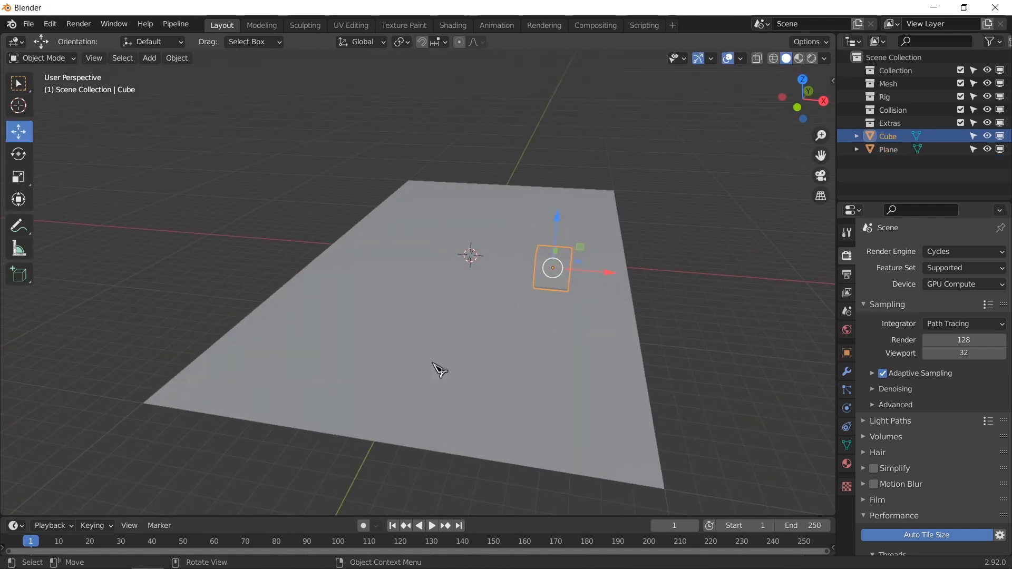
mouse_move(583, 269)
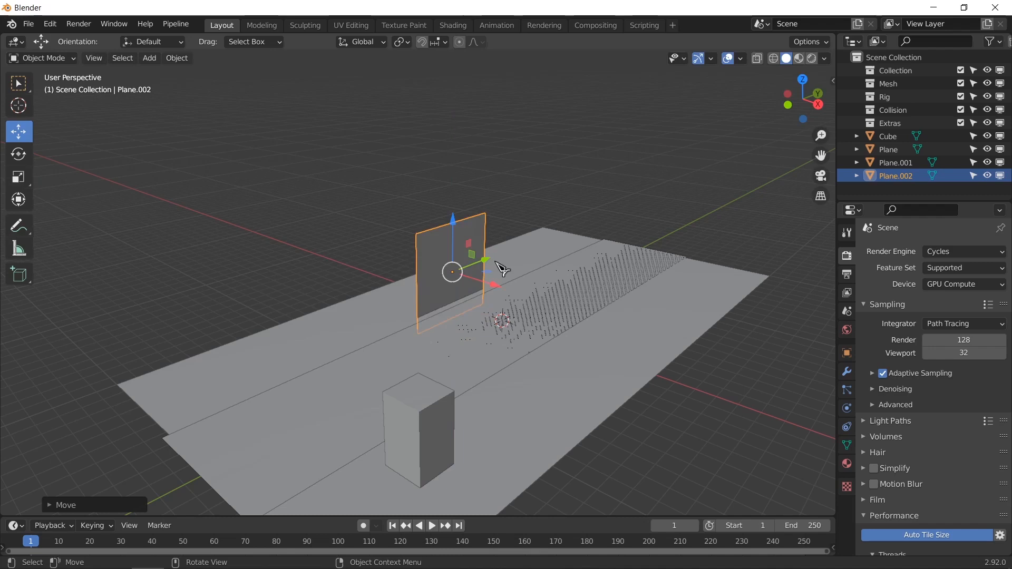
left_click_drag(452, 260, 234, 355)
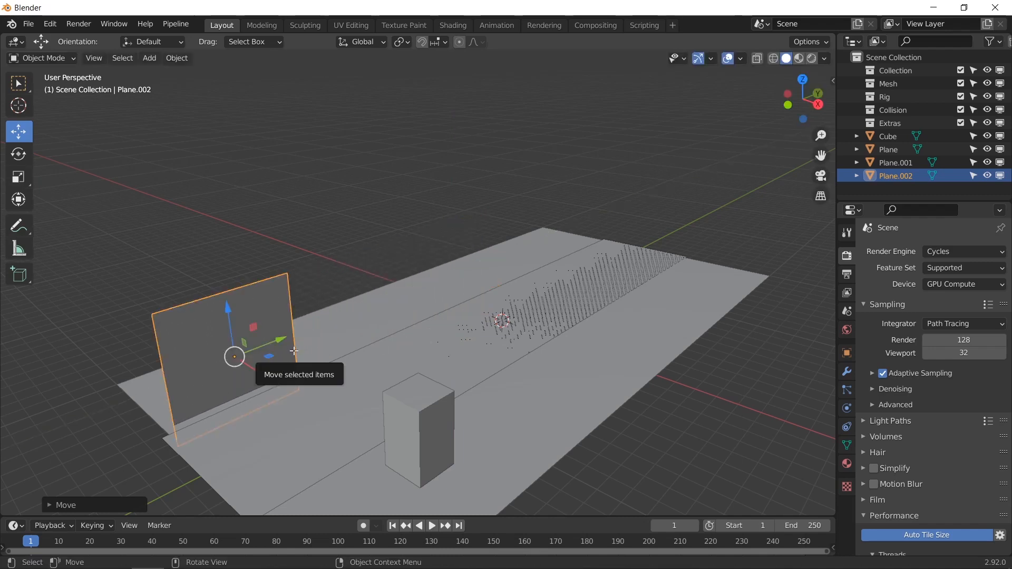
key("Tab")
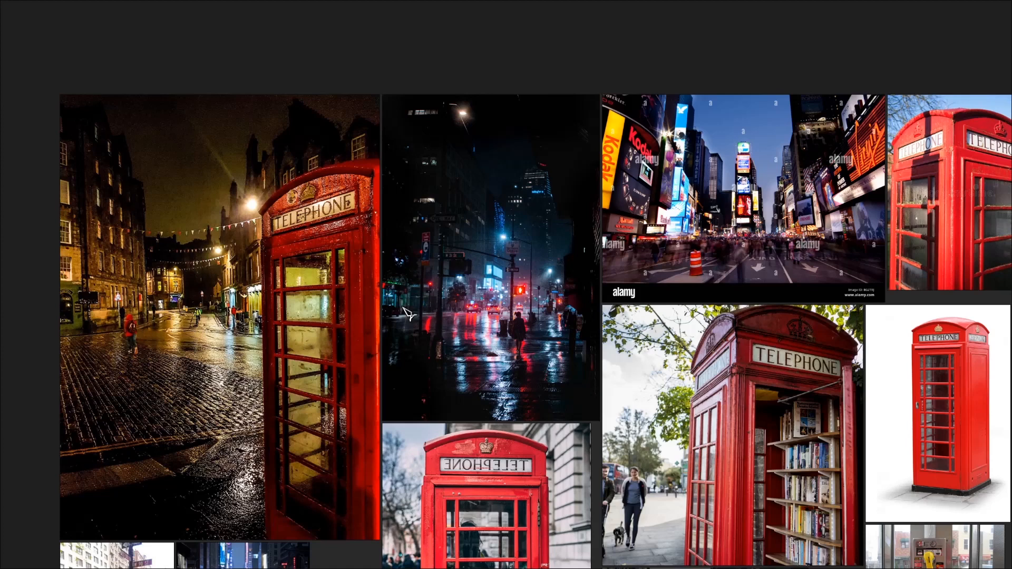
mouse_move(507, 257)
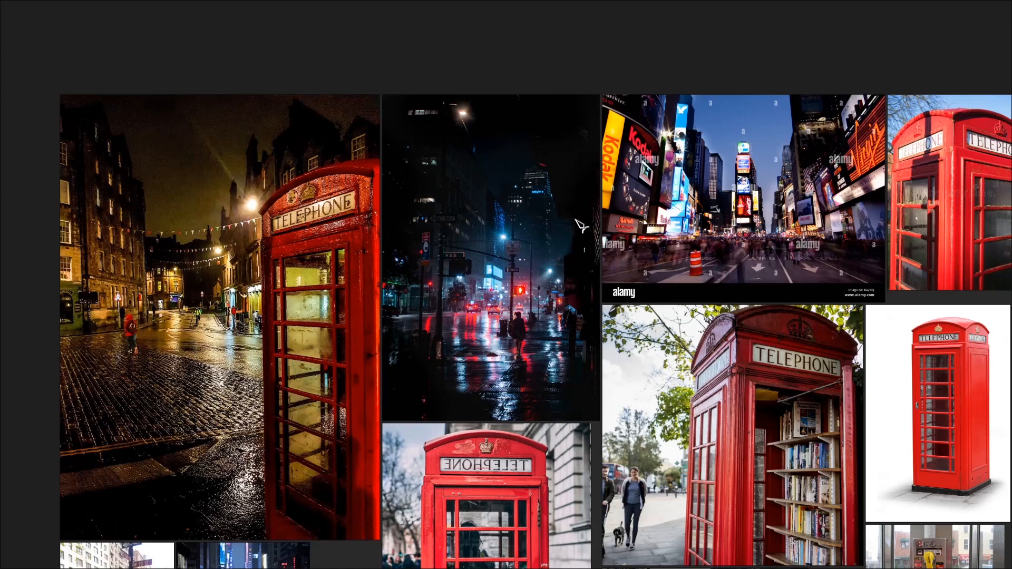
mouse_move(419, 316)
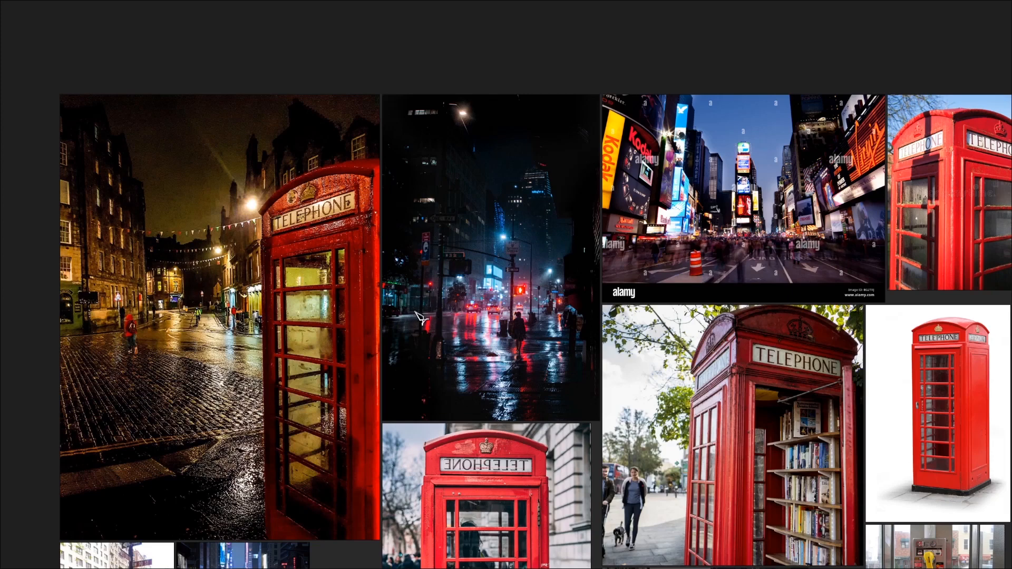
mouse_move(520, 326)
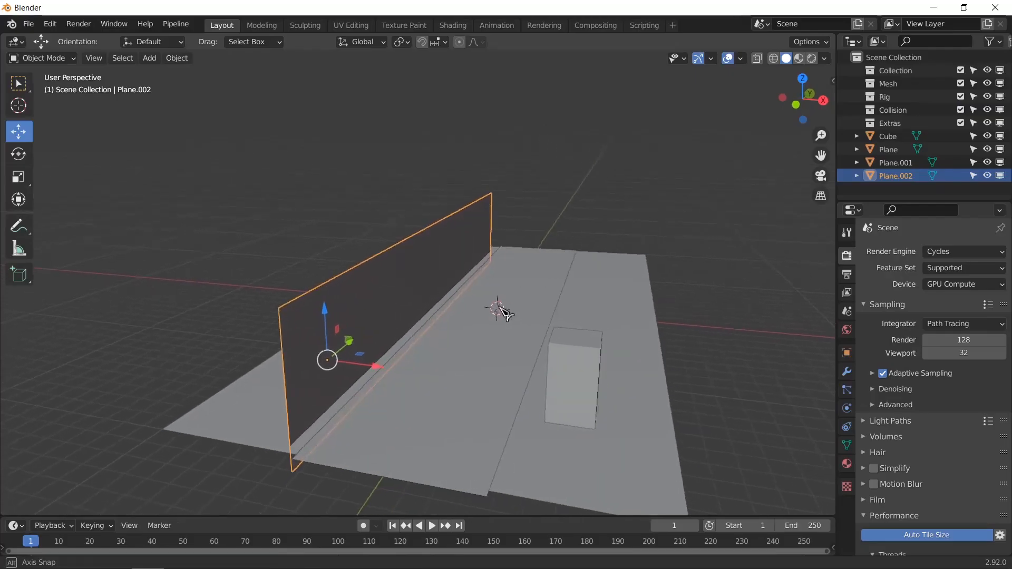
Reposition the wall plane along the road edge.
left_click_drag(497, 310, 539, 316)
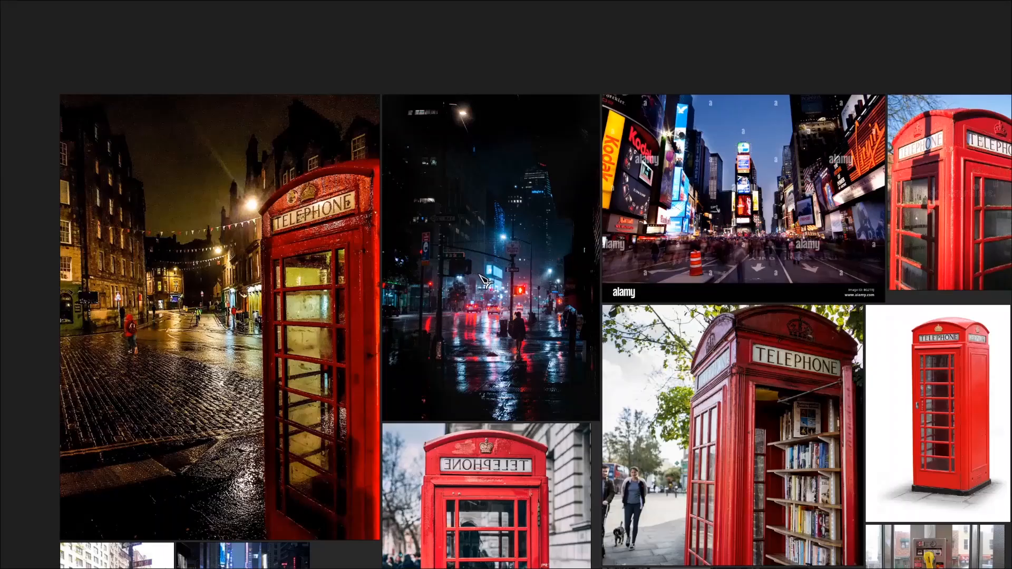
Scroll the reference board to reveal more telephone-booth photos.
scroll("down", 3)
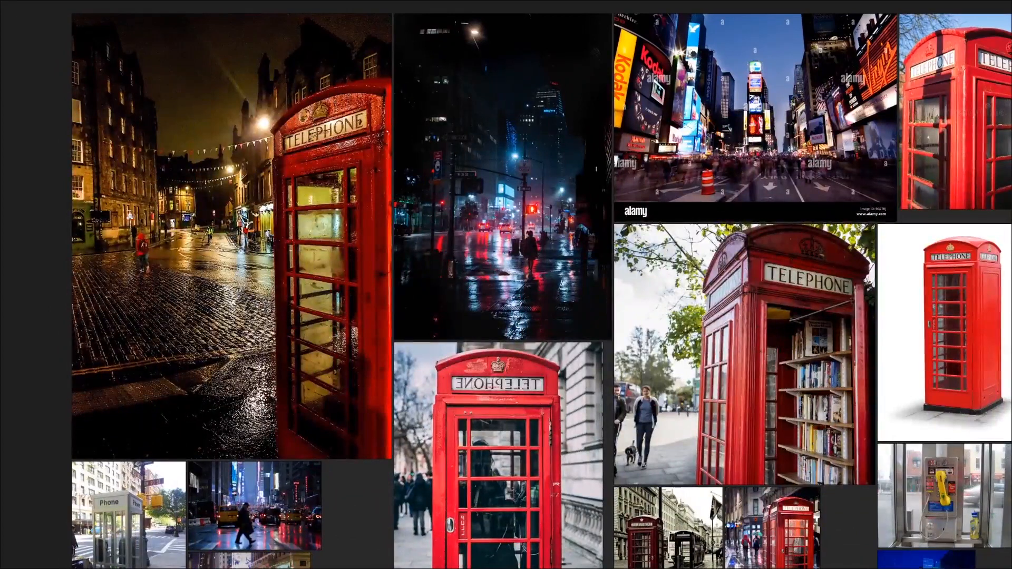
mouse_move(445, 228)
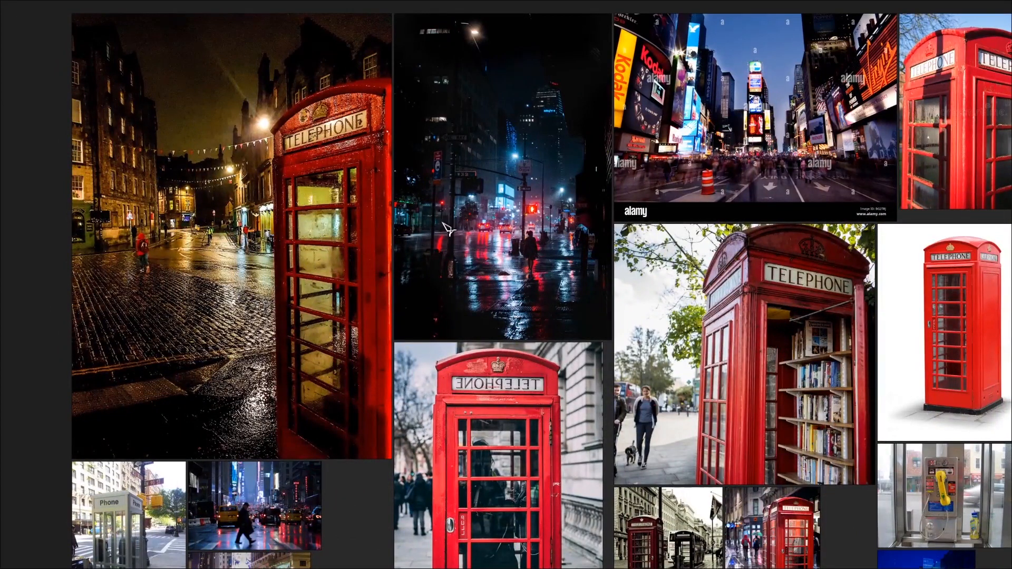
mouse_move(536, 273)
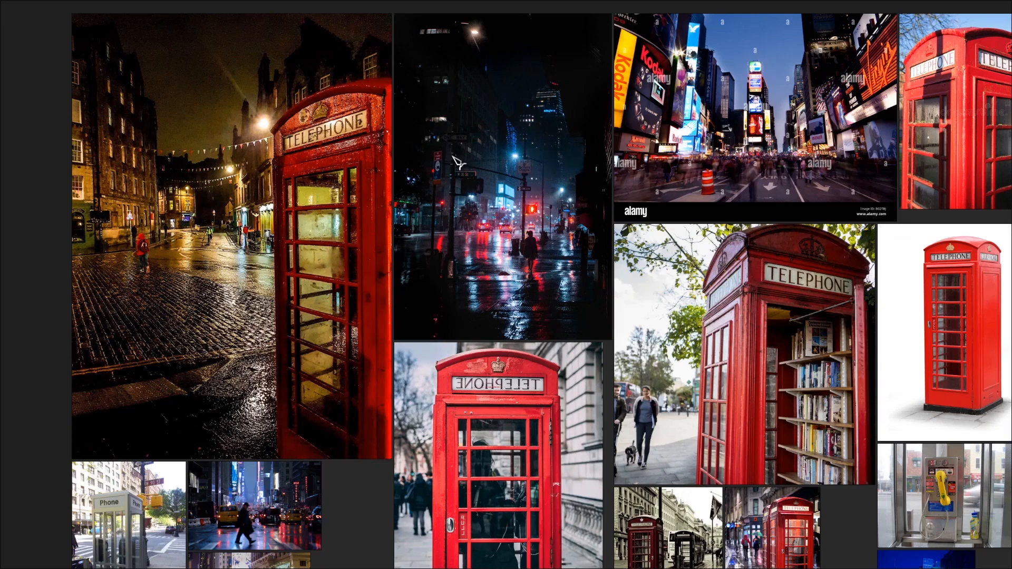
mouse_move(317, 152)
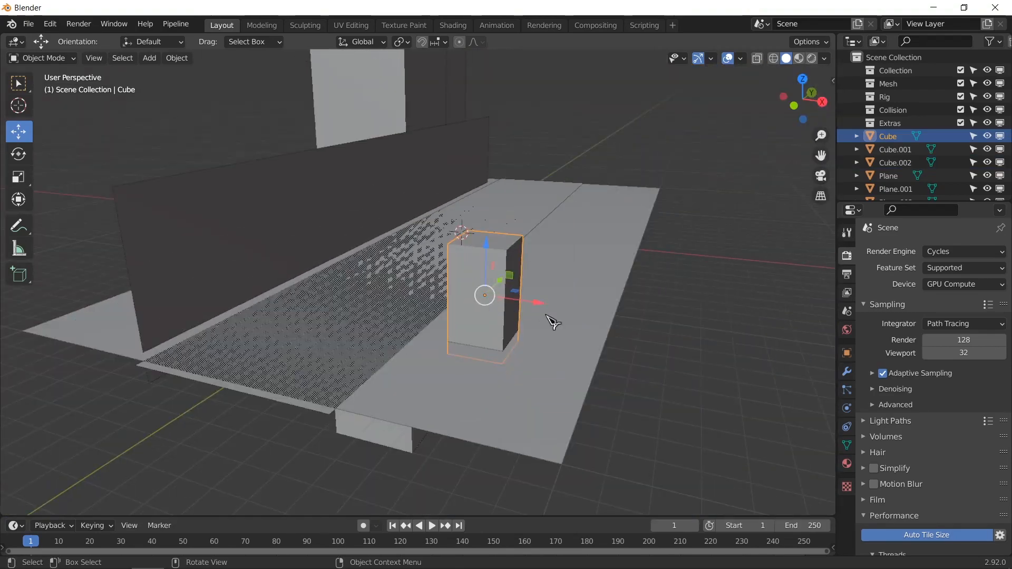
Add a camera and frame the booth, wall and road in its locked view.
left_click(148, 57)
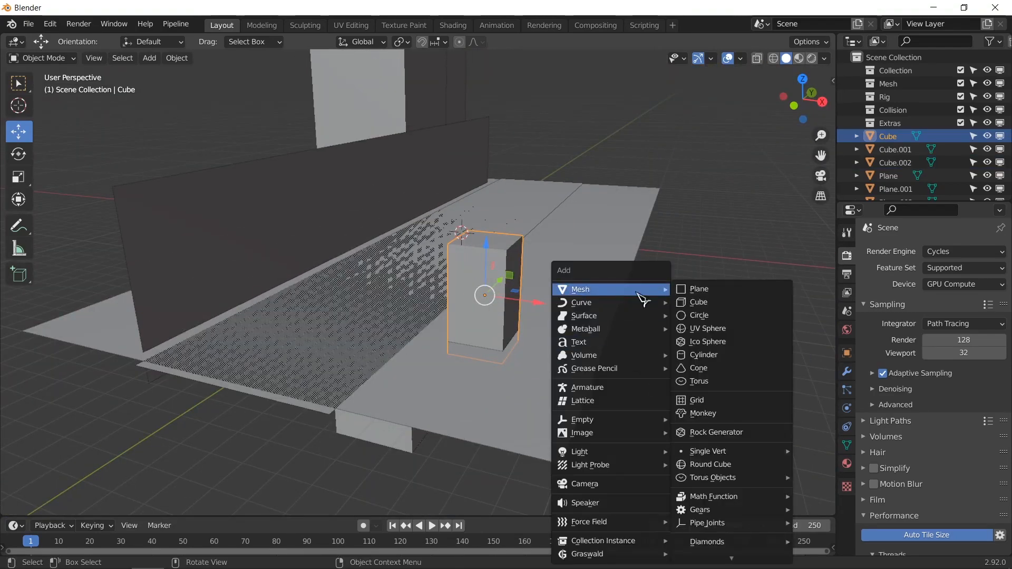
left_click(583, 484)
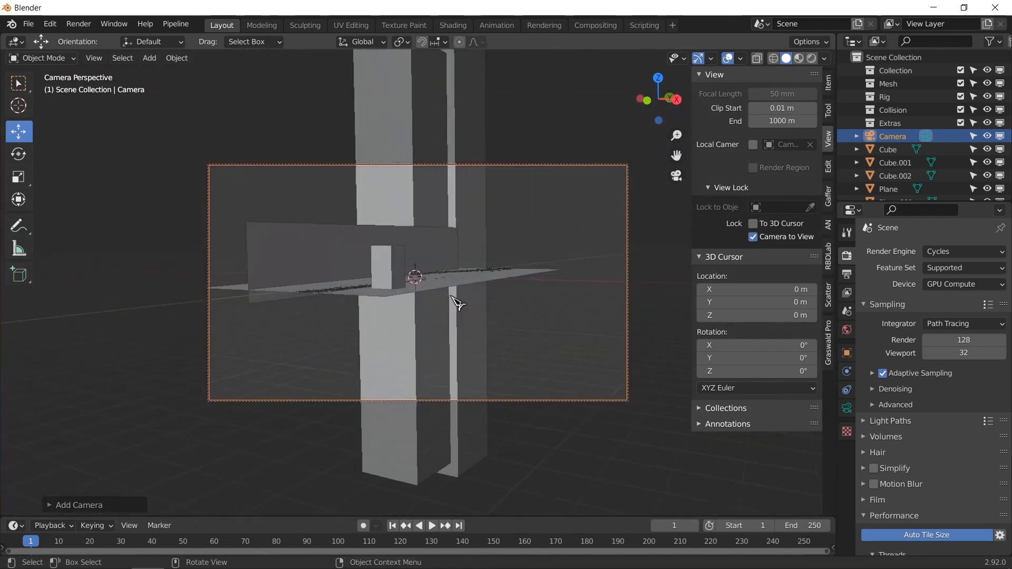
left_click_drag(452, 303, 496, 307)
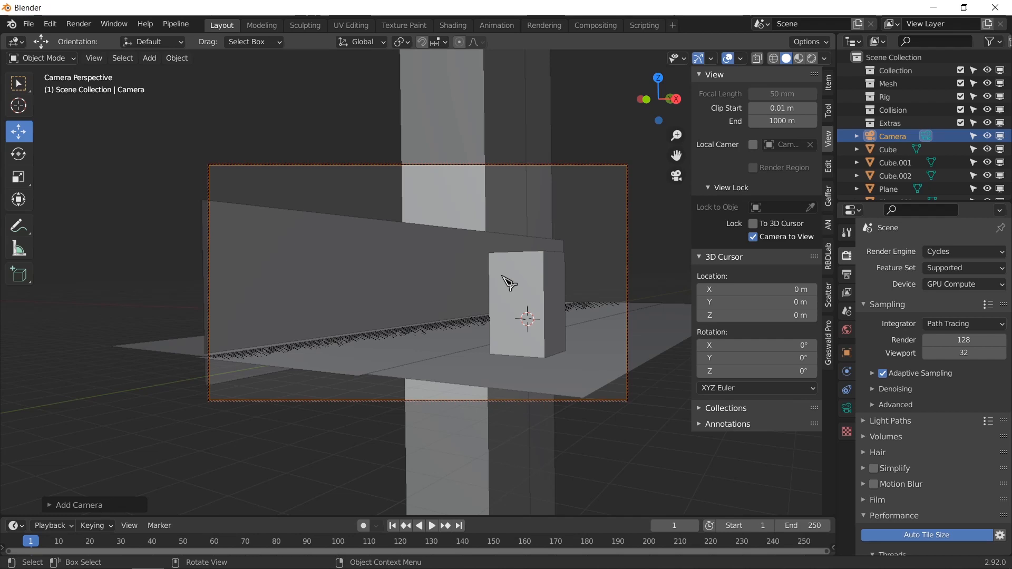
mouse_move(502, 210)
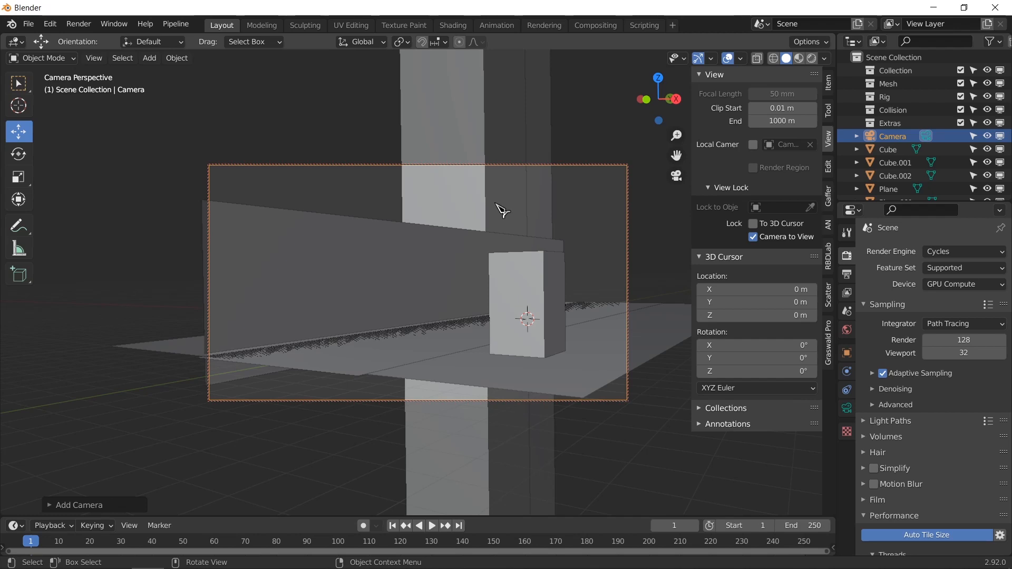
mouse_move(537, 322)
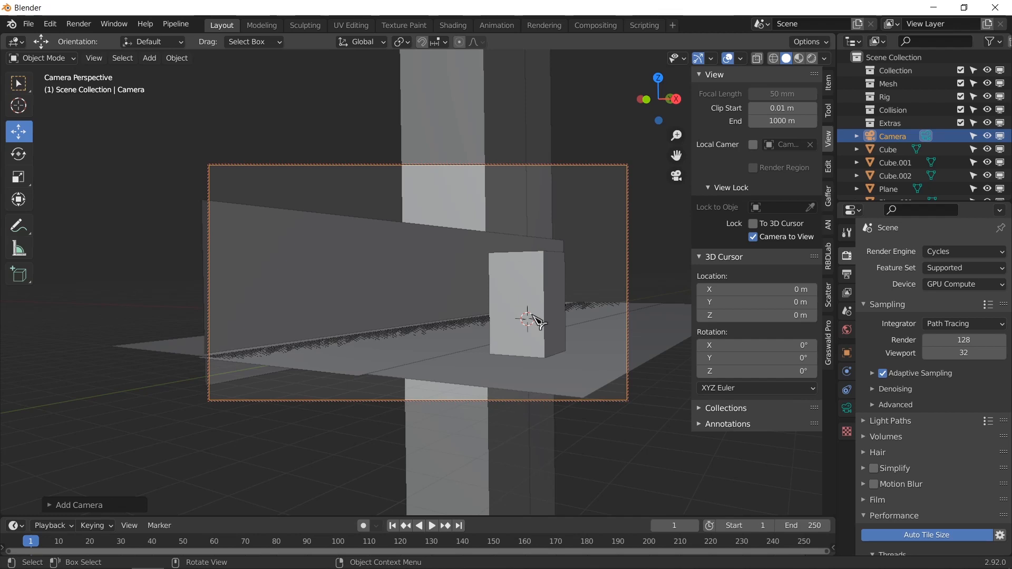
mouse_move(537, 322)
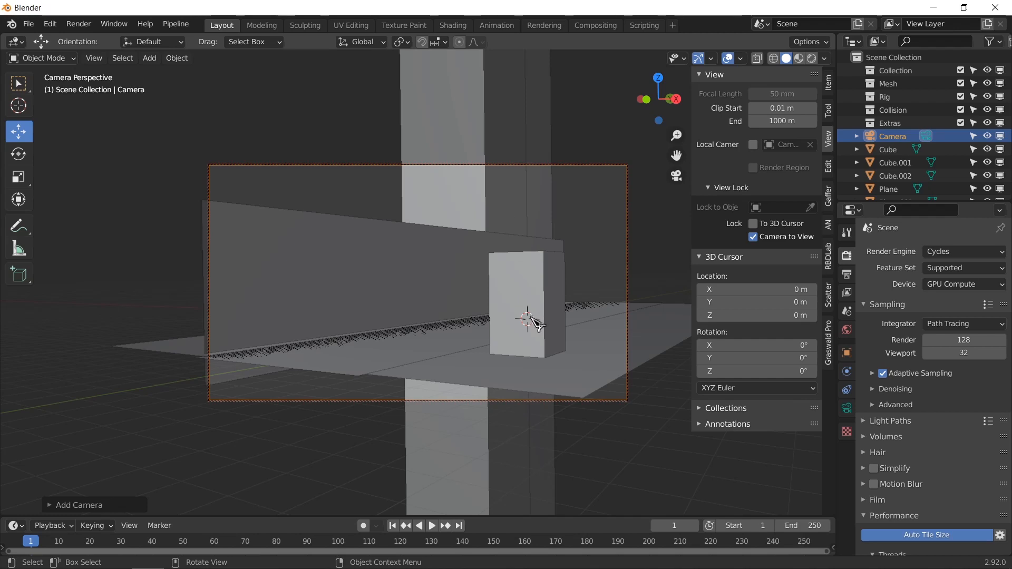
mouse_move(534, 325)
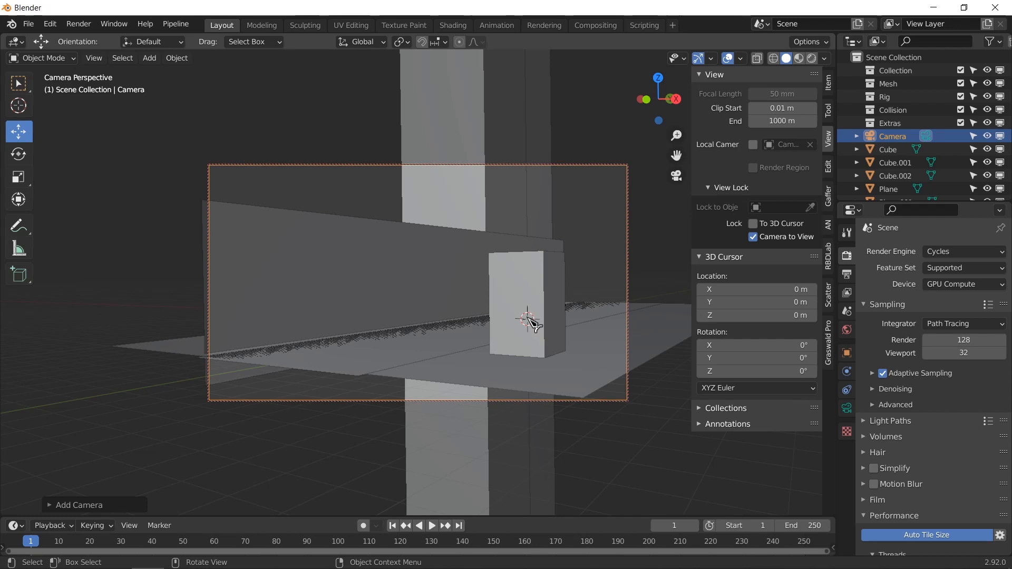
mouse_move(551, 350)
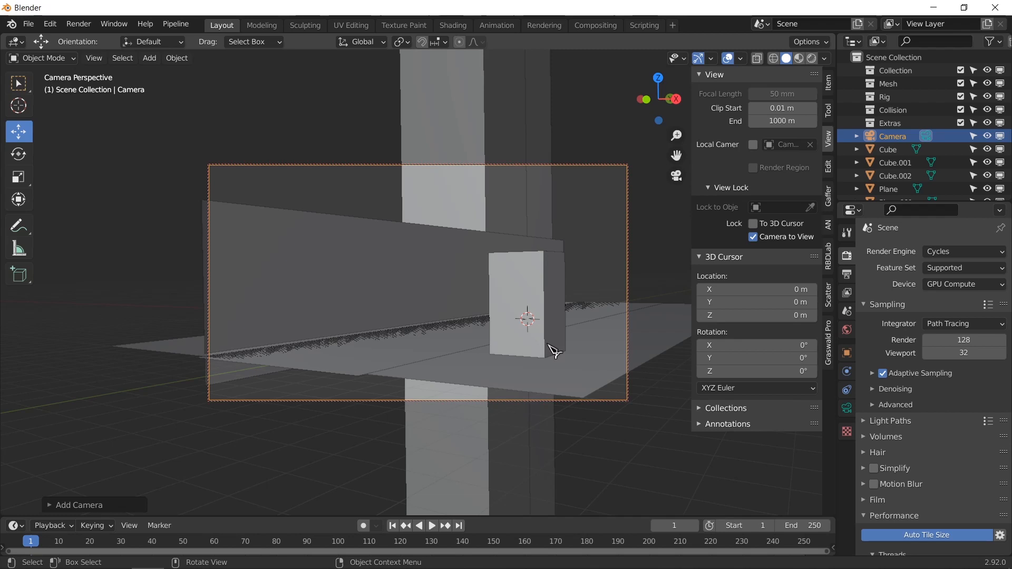
mouse_move(553, 316)
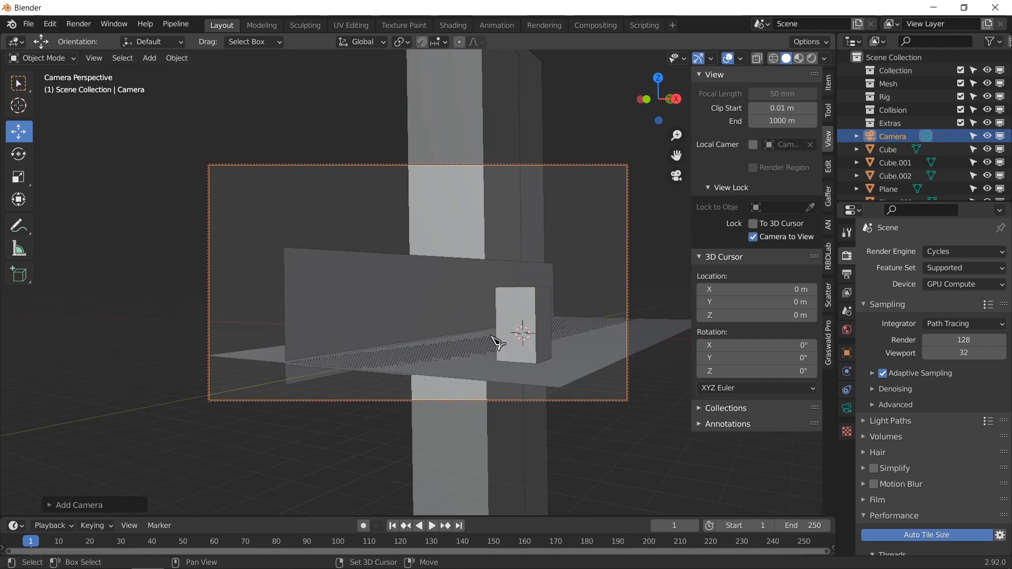
left_click_drag(497, 341, 490, 322)
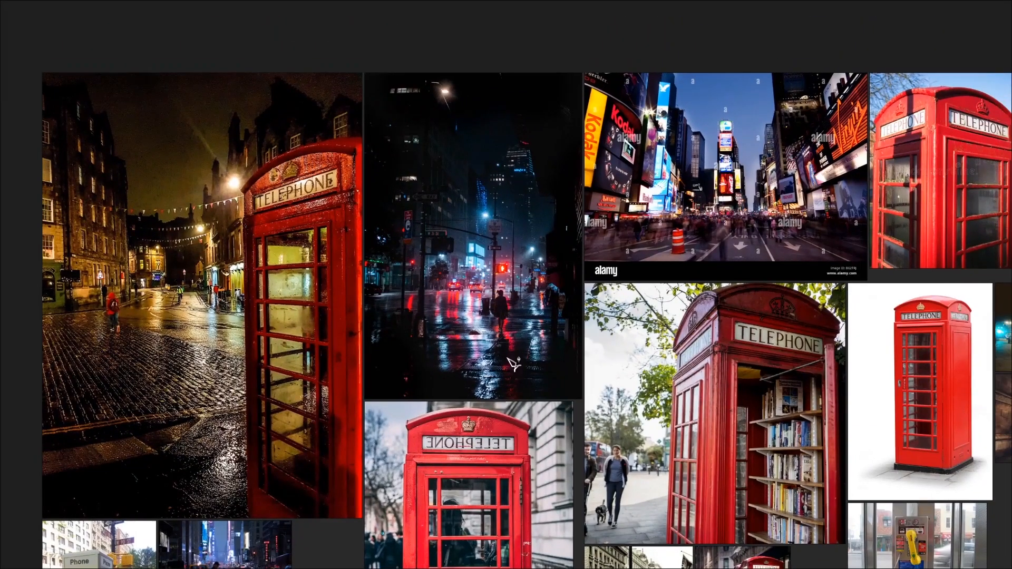
mouse_move(454, 162)
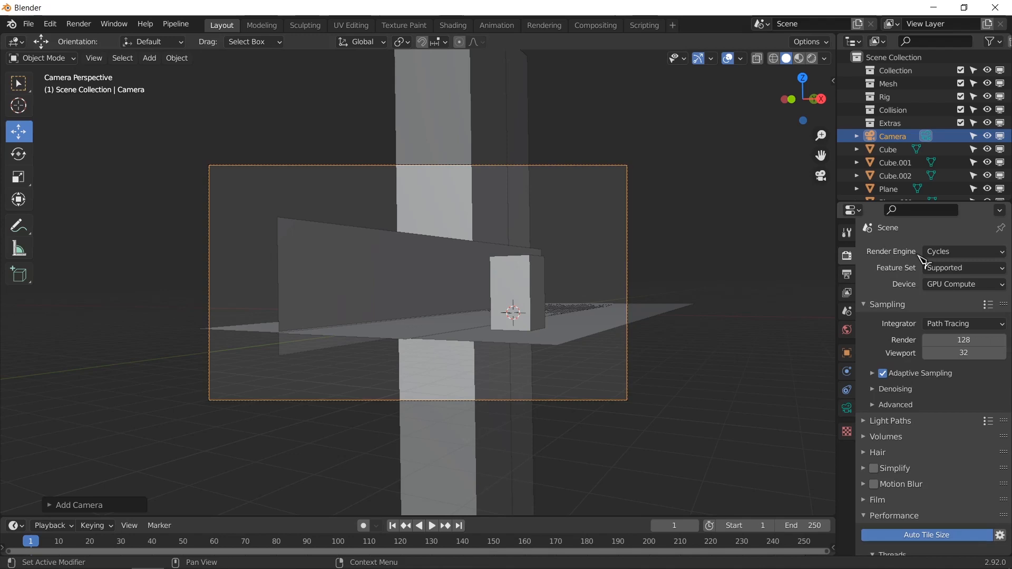
Check the 1920×1080 resolution and set the camera focal length to 46 mm.
left_click(847, 274)
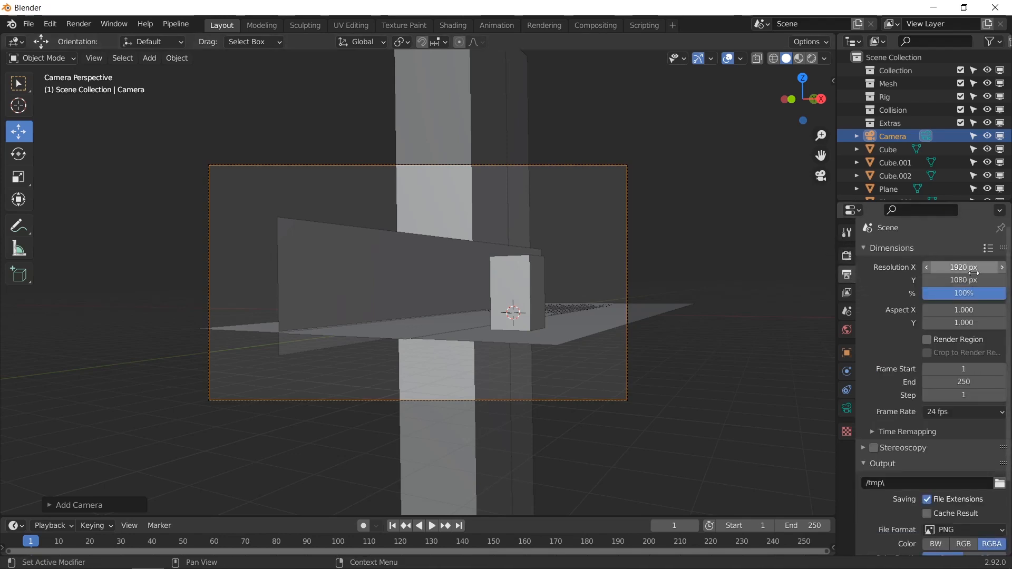
mouse_move(963, 280)
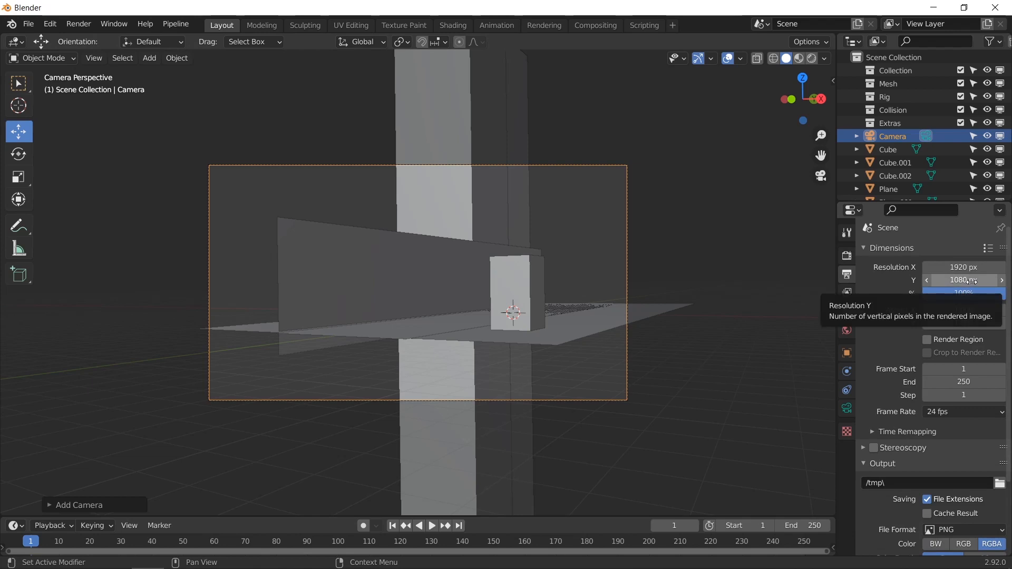
left_click(847, 408)
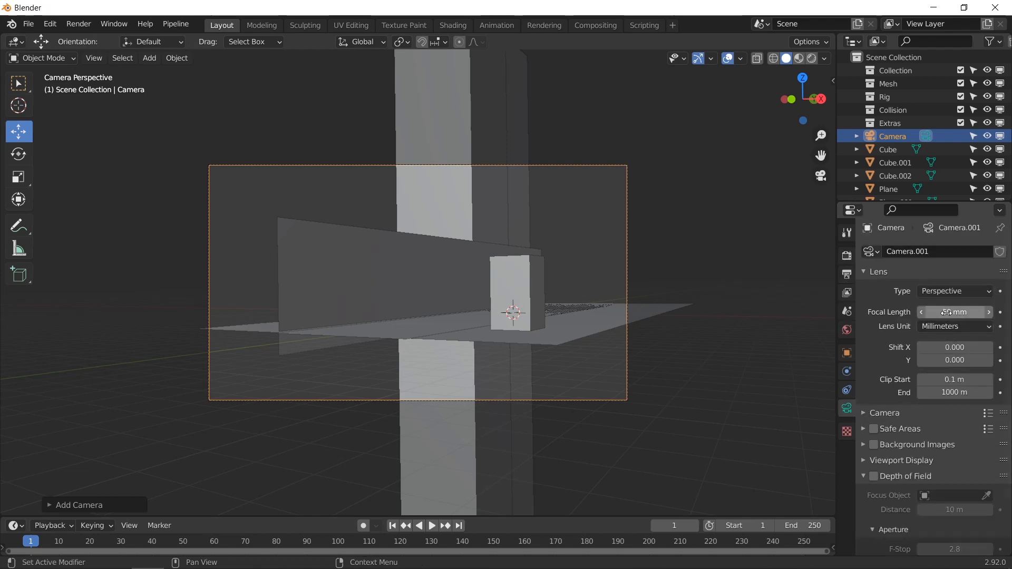
left_click_drag(936, 312, 974, 312)
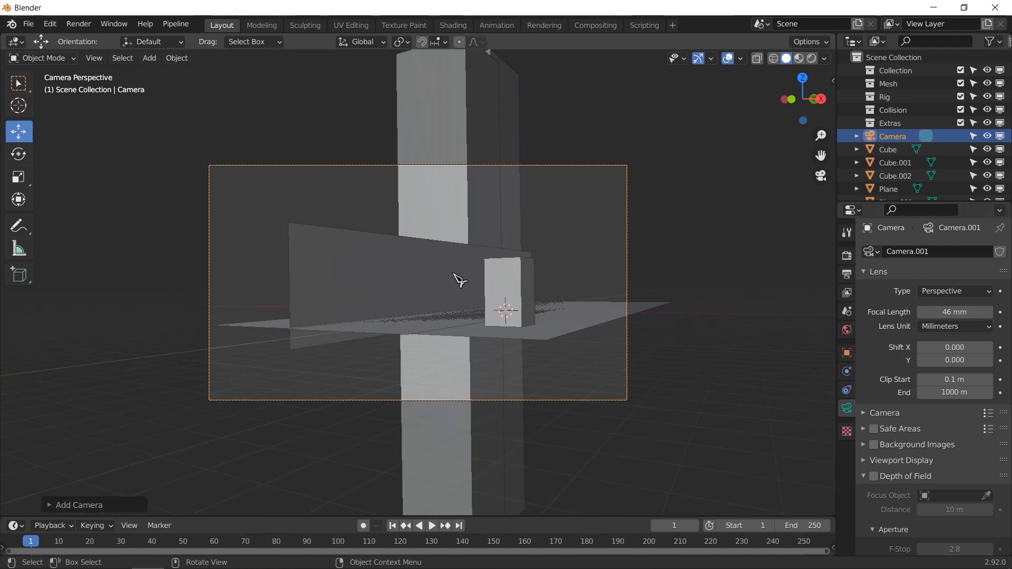
mouse_move(471, 283)
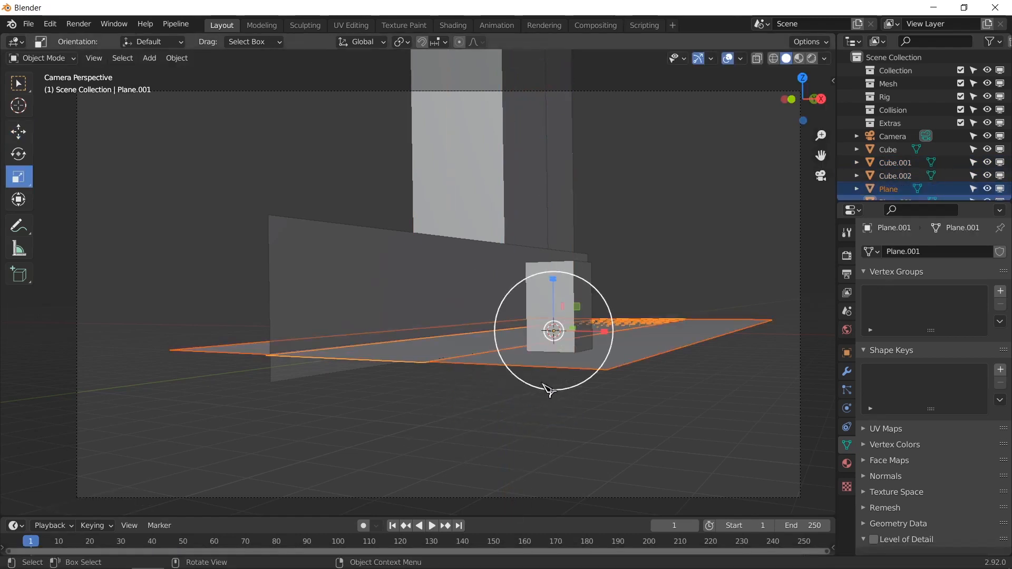
Resize the road plane and shift it, viewing the blockout through the camera.
left_click_drag(548, 389, 581, 425)
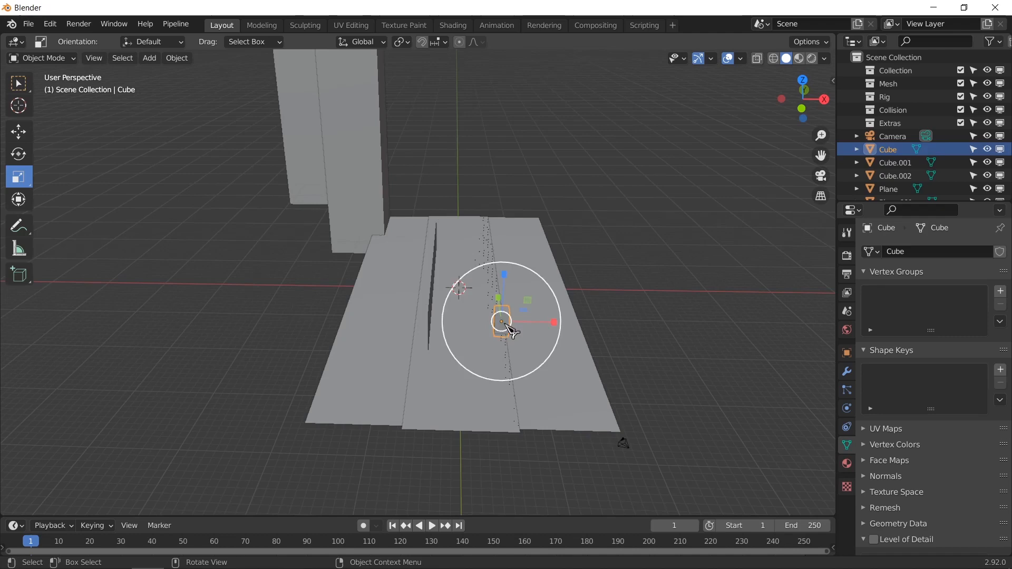
key("g")
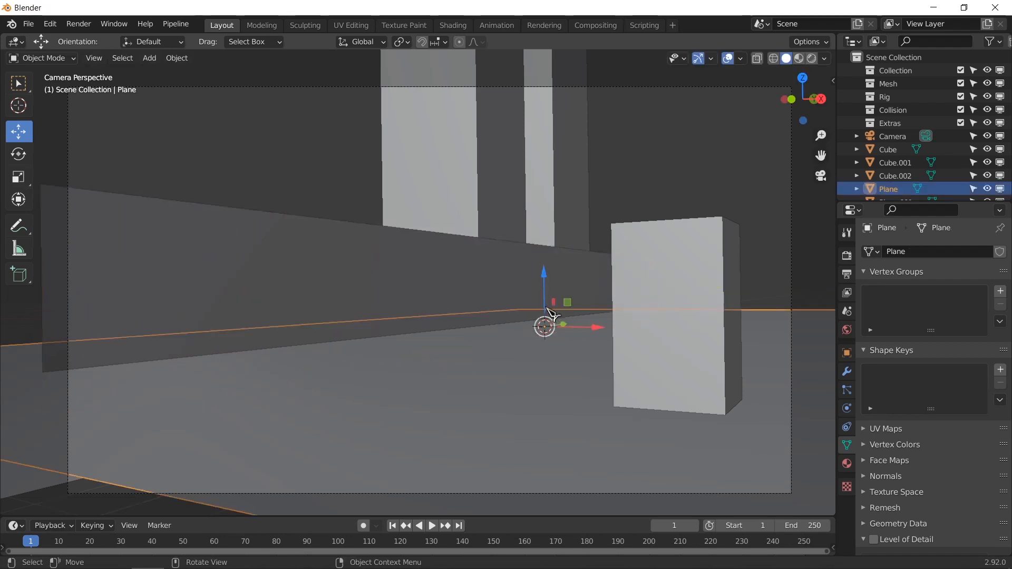
mouse_move(610, 294)
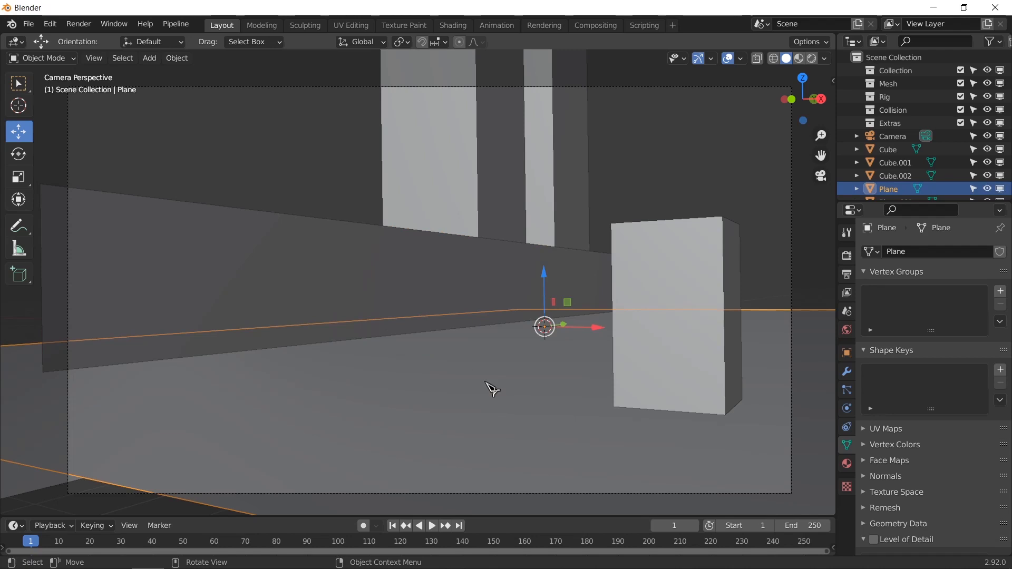
mouse_move(548, 389)
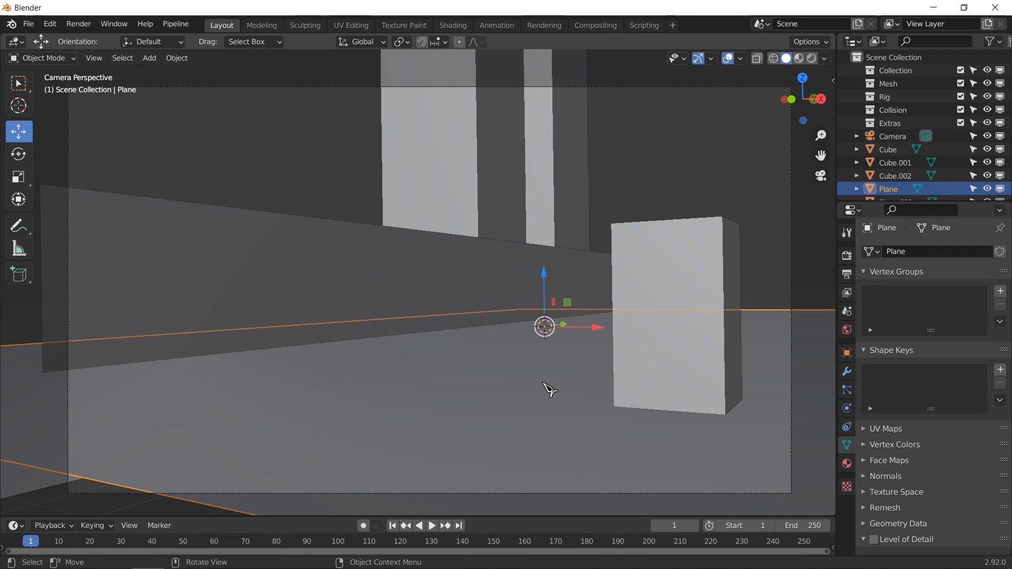
scroll("down", 3)
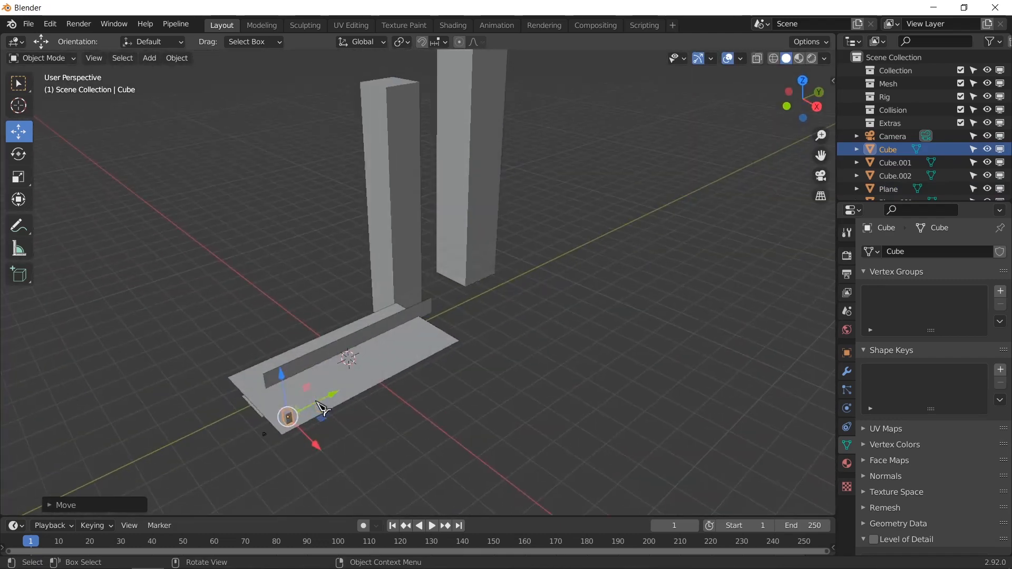
Move the booth box along one axis toward the centre of the camera shot.
key("g")
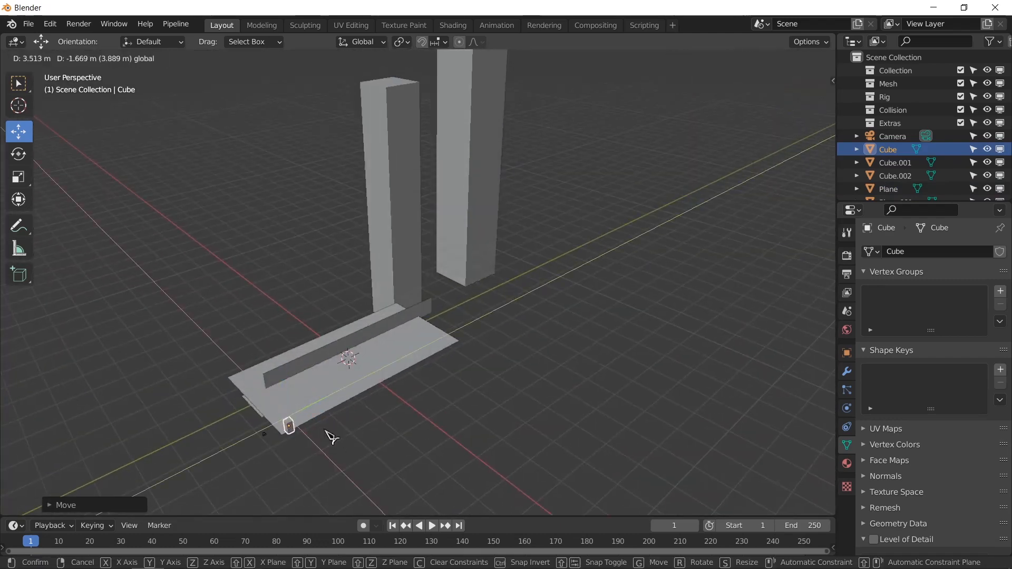
key("KP_0")
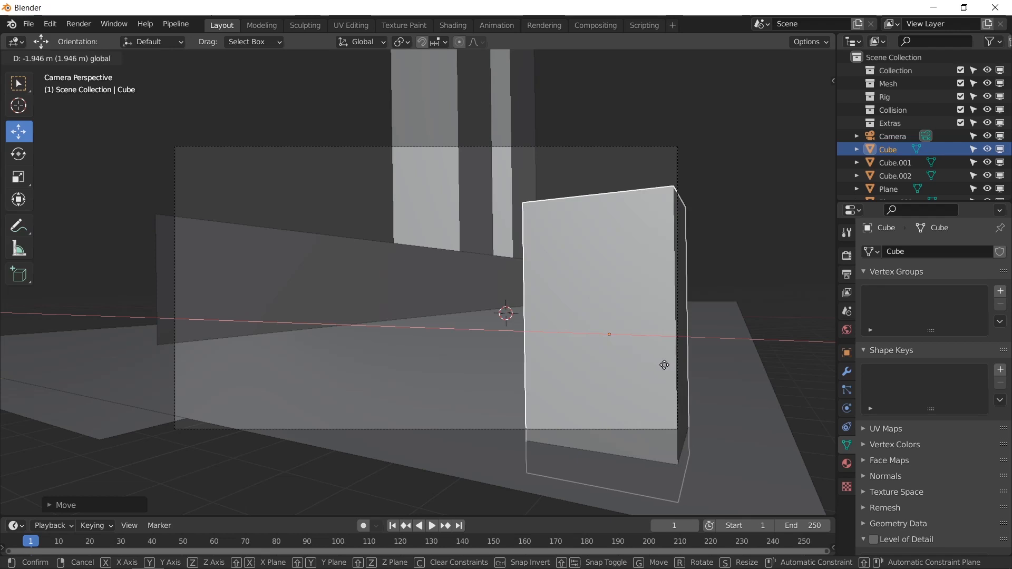
mouse_move(671, 365)
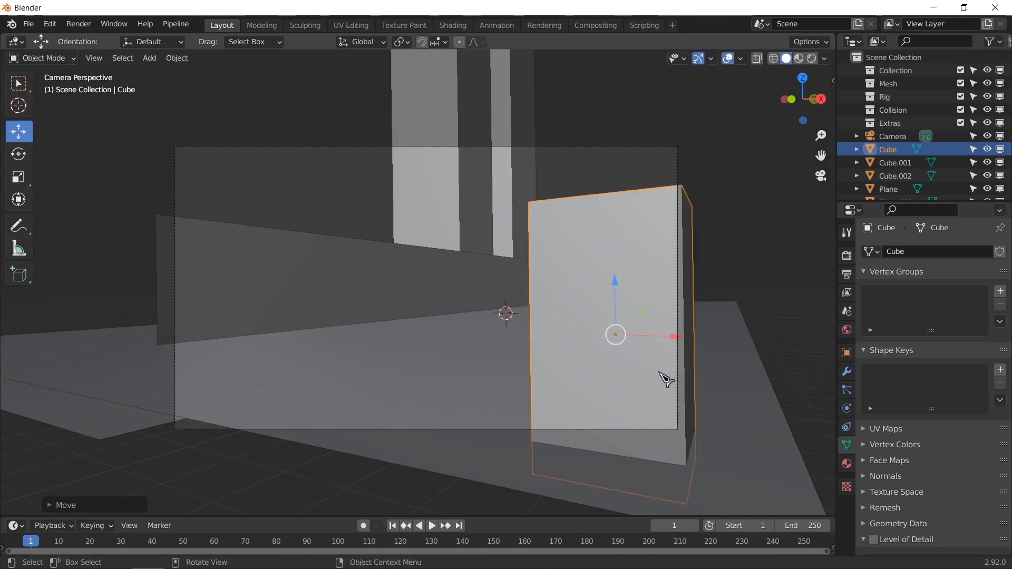
mouse_move(676, 297)
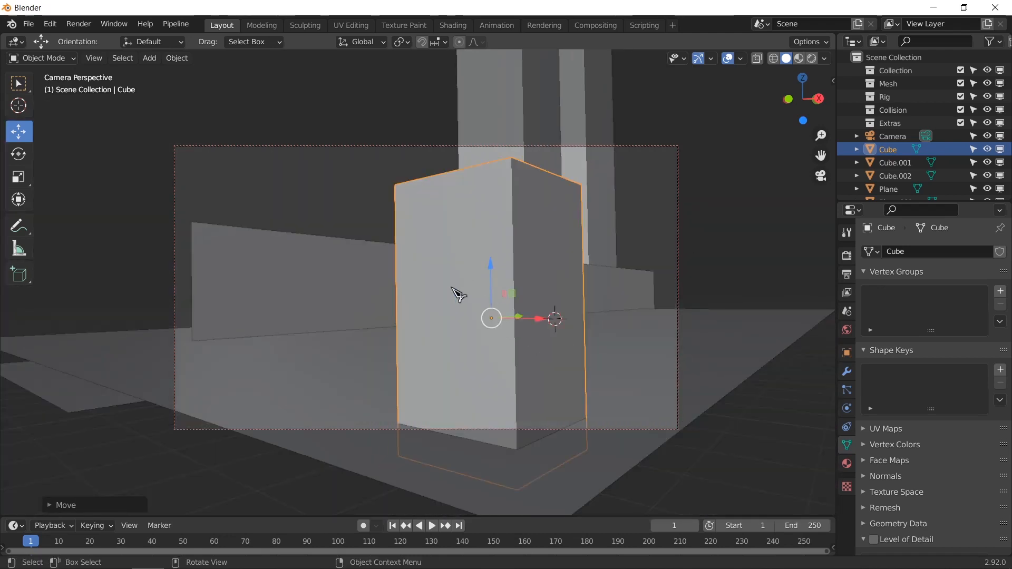
mouse_move(484, 267)
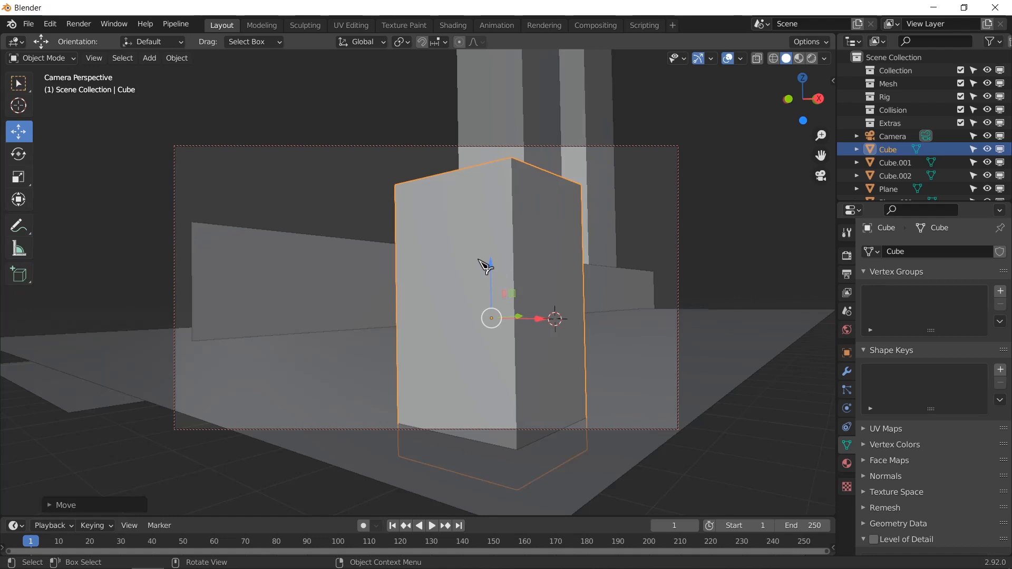
mouse_move(498, 259)
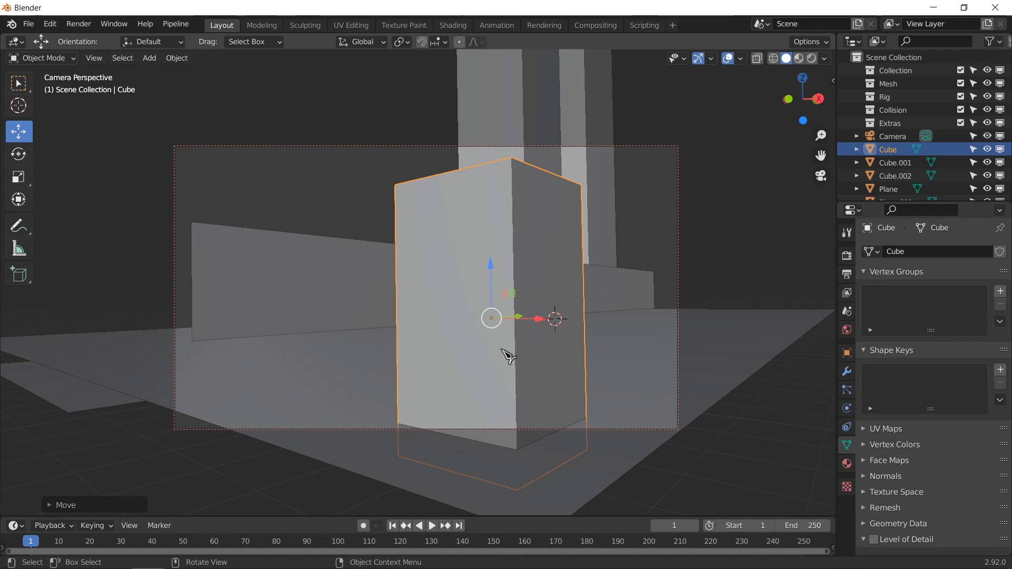
mouse_move(504, 377)
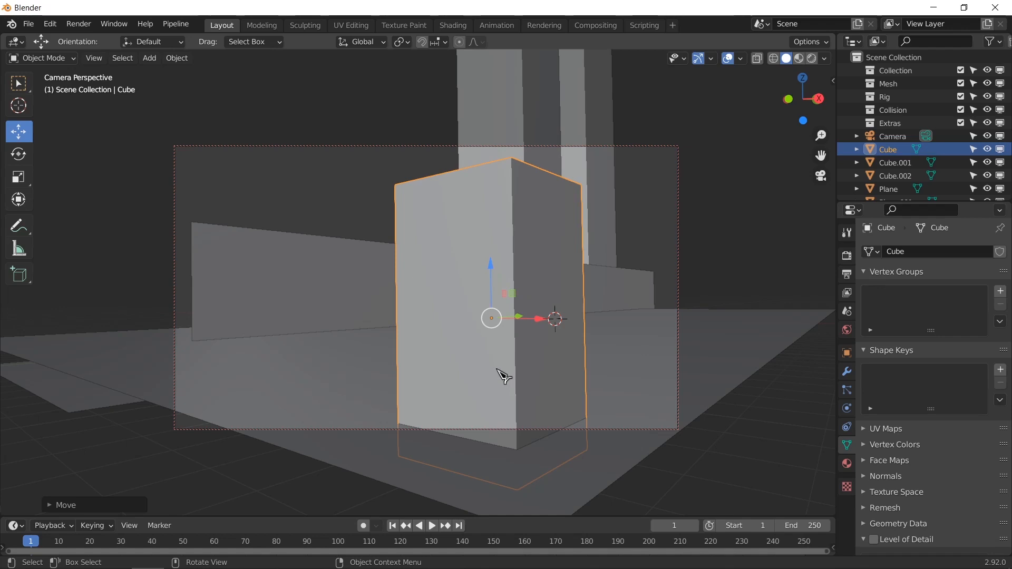
mouse_move(483, 369)
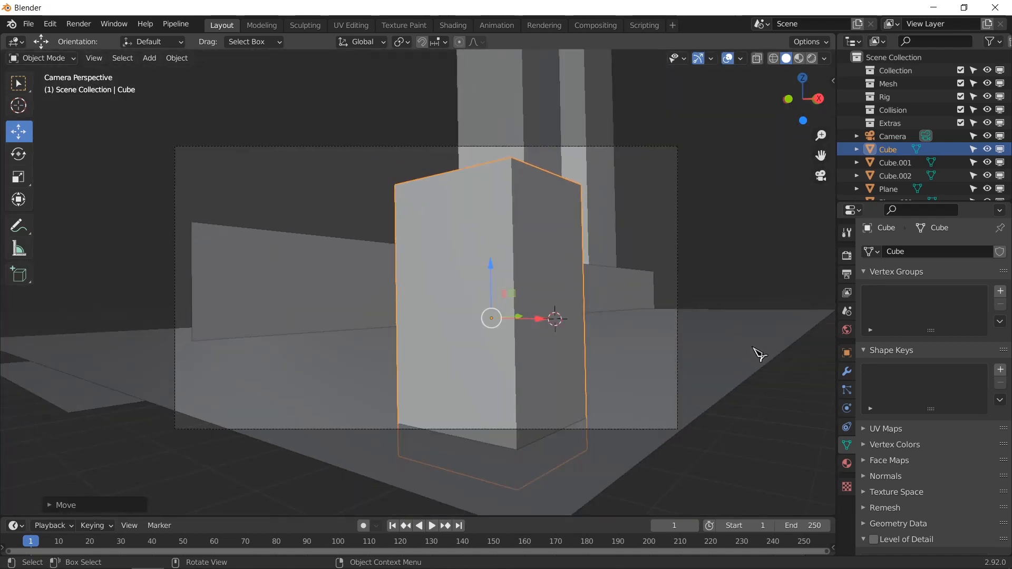
Deselect the booth, save as Phone Booth.blend and orbit to a free overview.
left_click(736, 231)
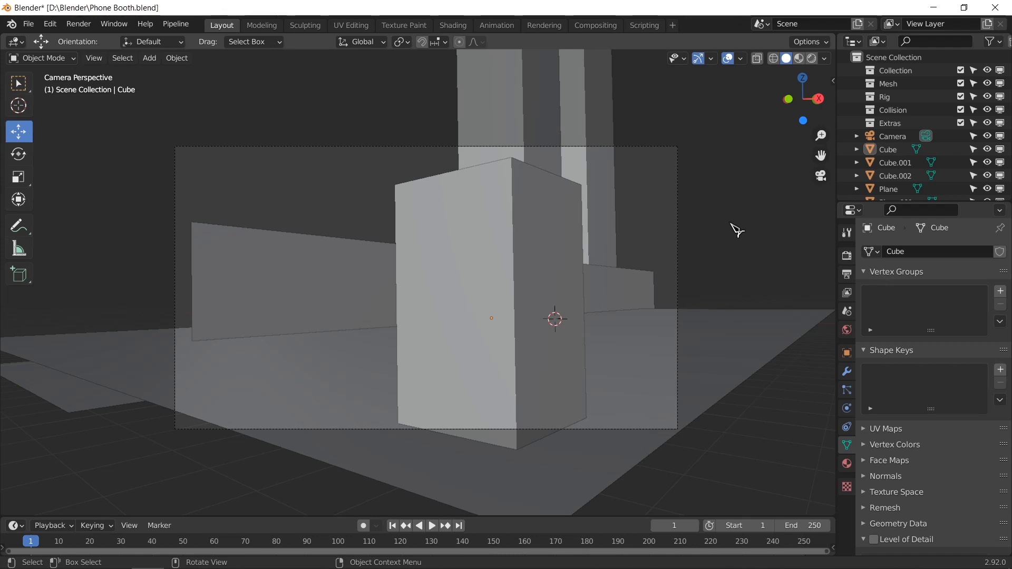
mouse_move(706, 276)
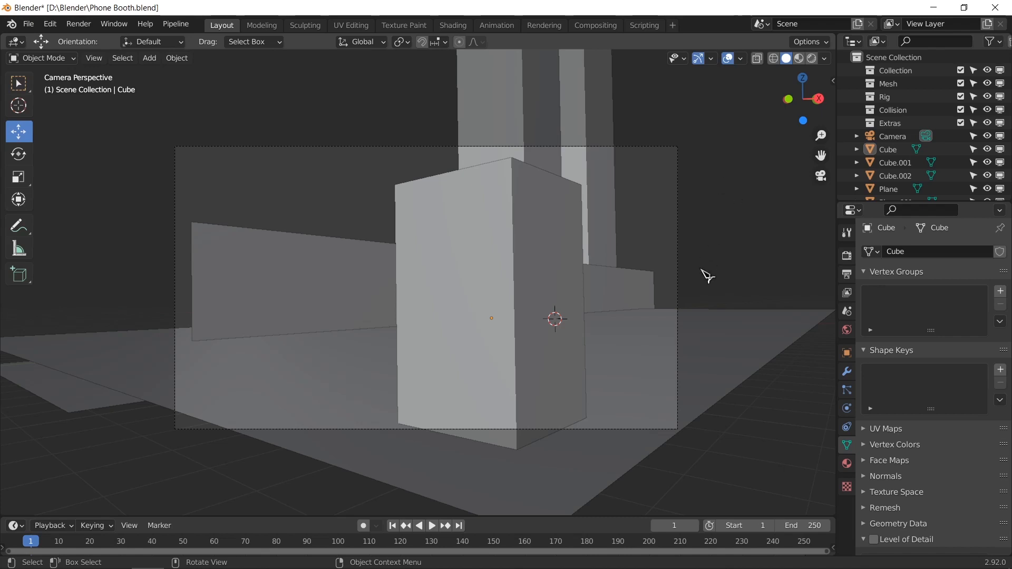
left_click_drag(555, 316, 626, 365)
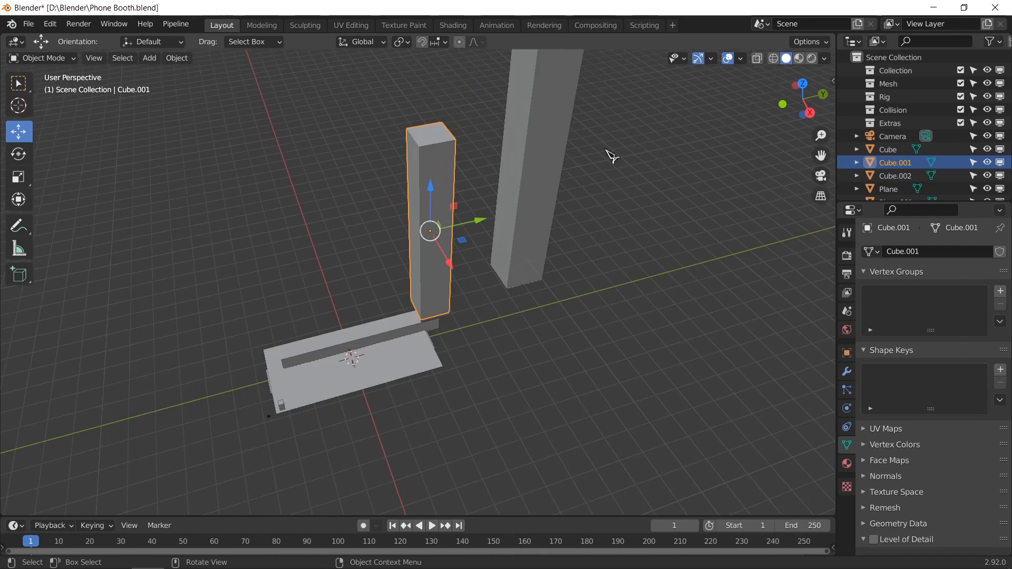
left_click_drag(610, 155, 462, 329)
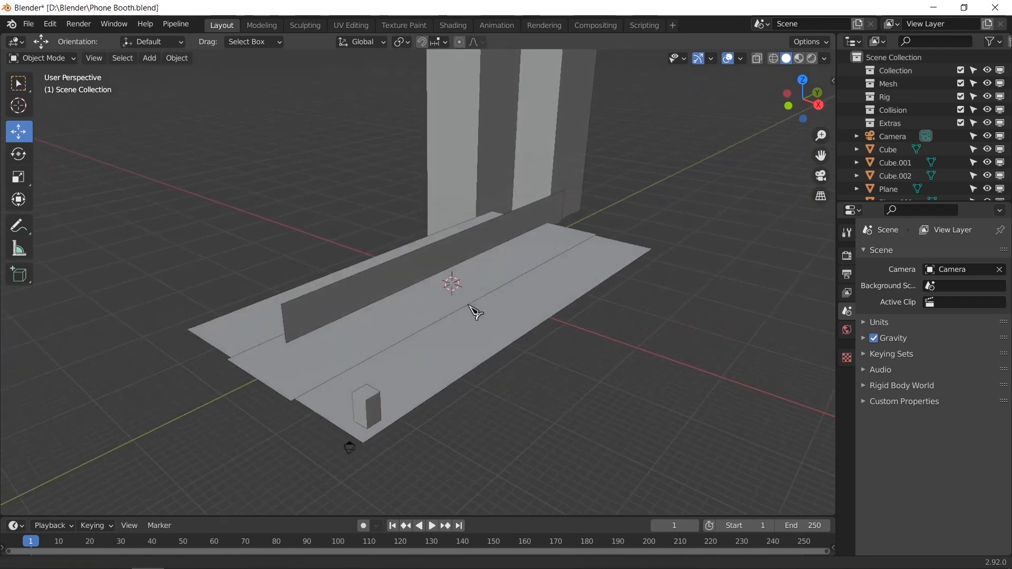
Add a Human (Meta-Rig) armature, show its Item properties, and slide it toward the phone booth.
left_click(148, 57)
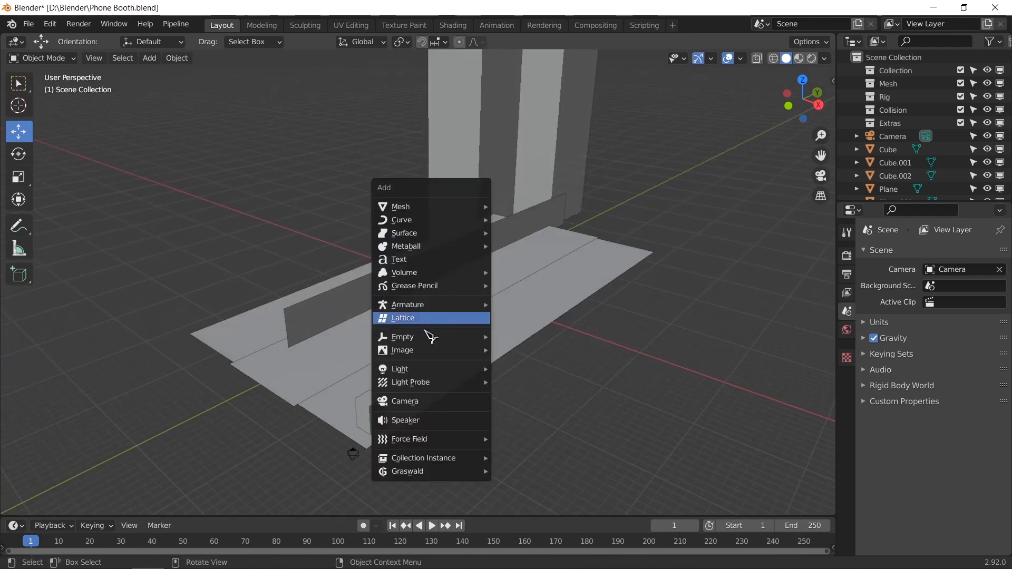
mouse_move(408, 304)
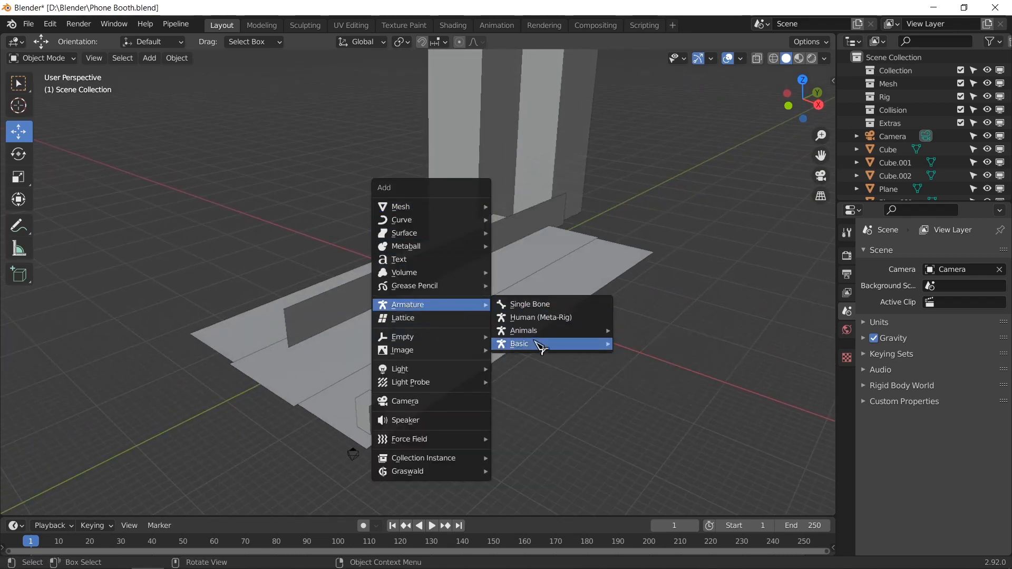
left_click(518, 344)
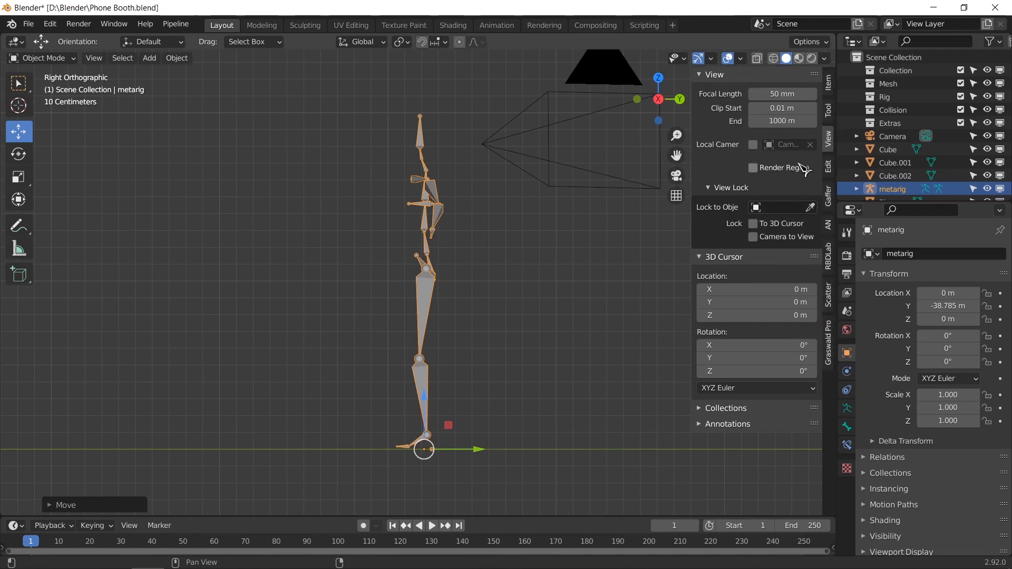
left_click(829, 87)
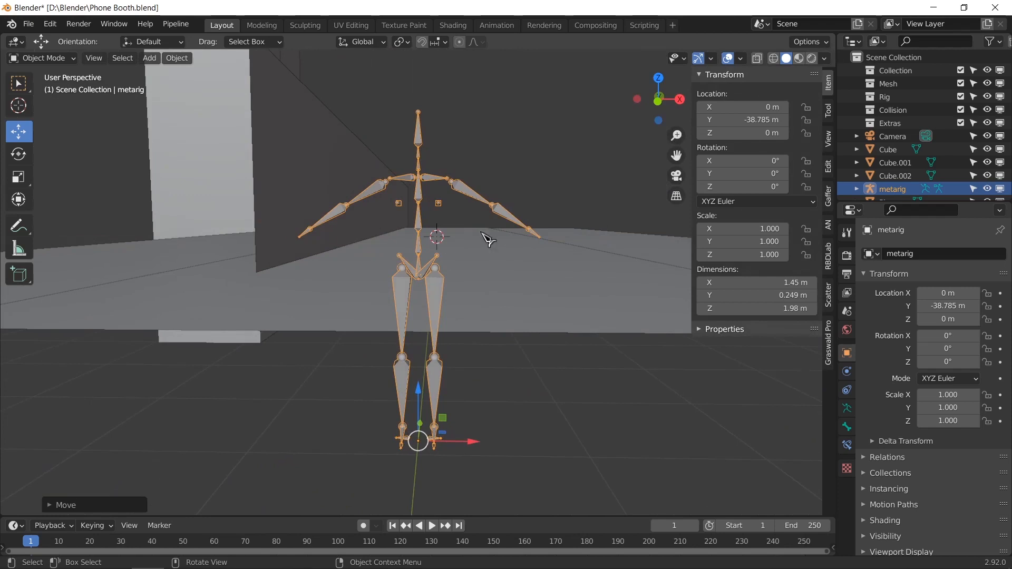
mouse_move(562, 271)
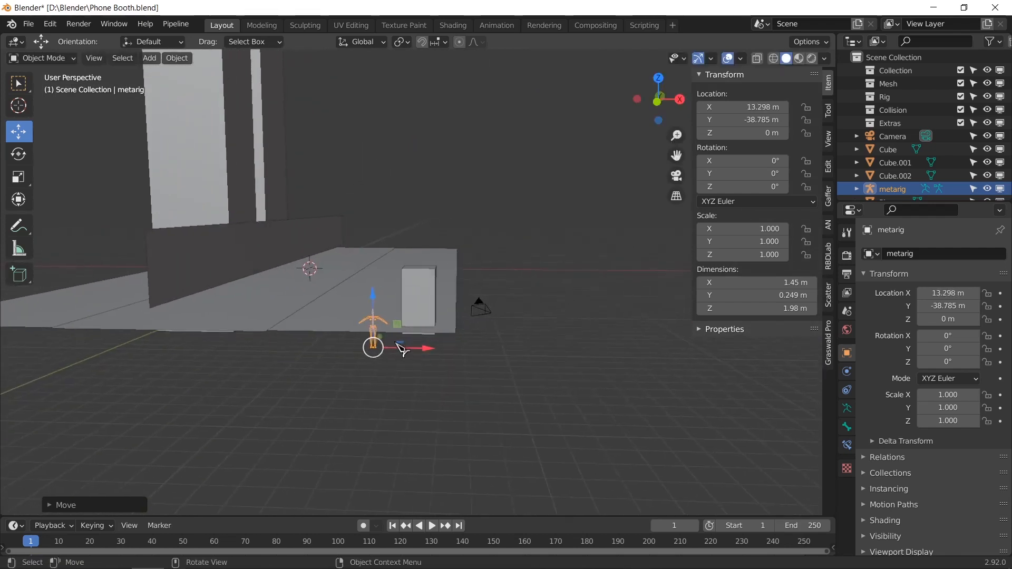
left_click_drag(374, 346, 464, 316)
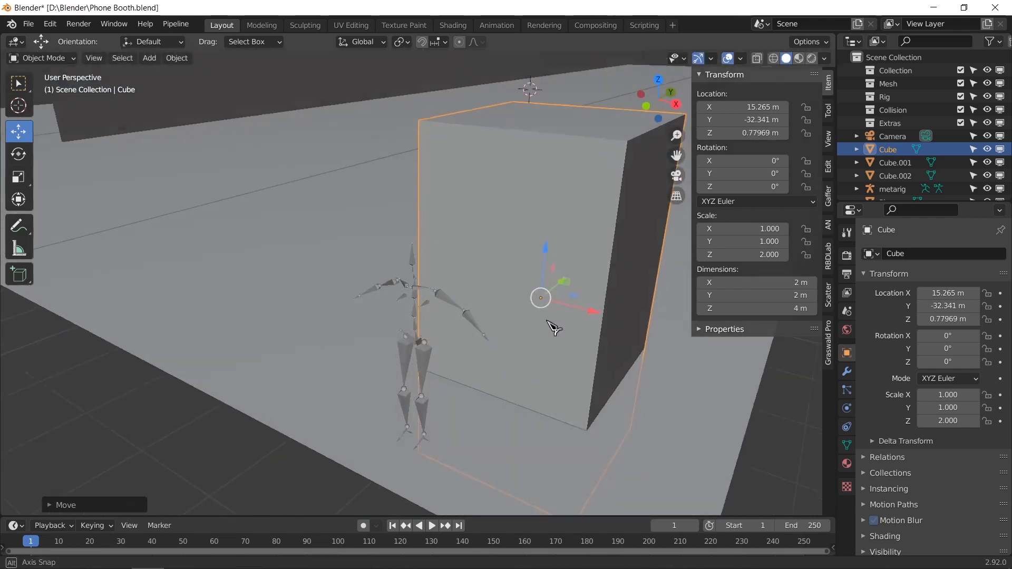
Orbit and pan the viewport around the booth to check the rig's placement beside it.
left_click_drag(548, 326, 484, 325)
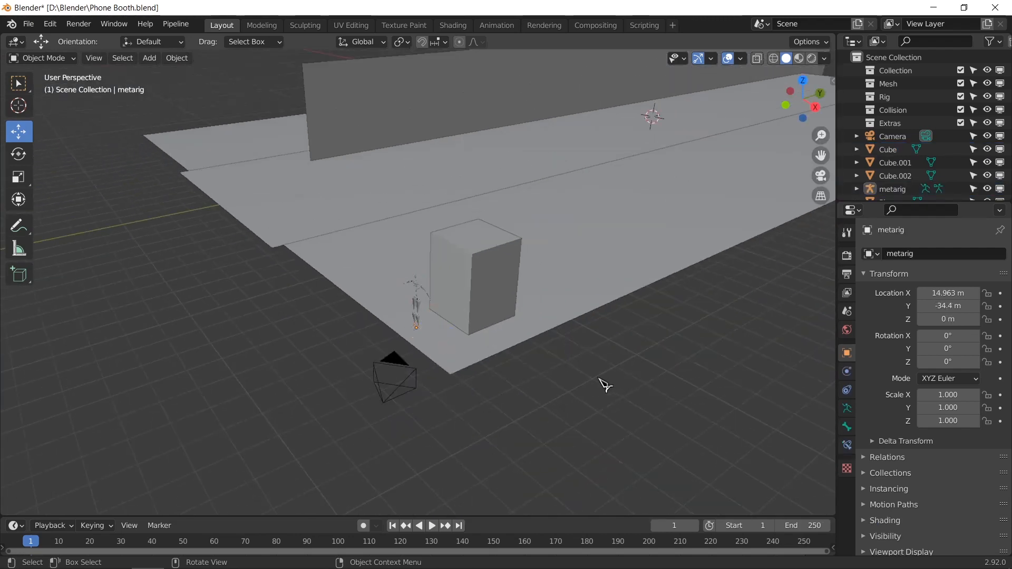
left_click_drag(602, 386, 488, 286)
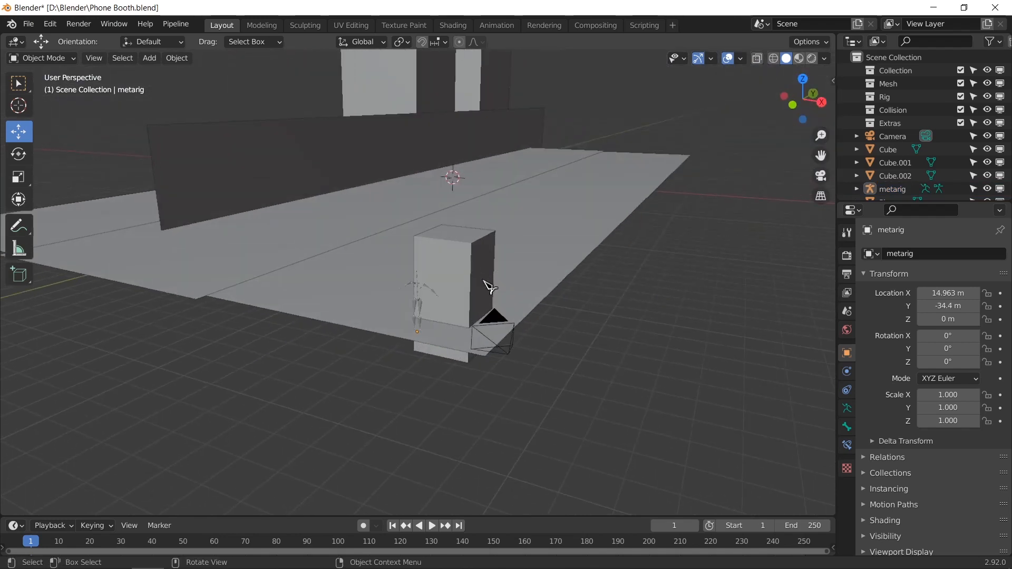